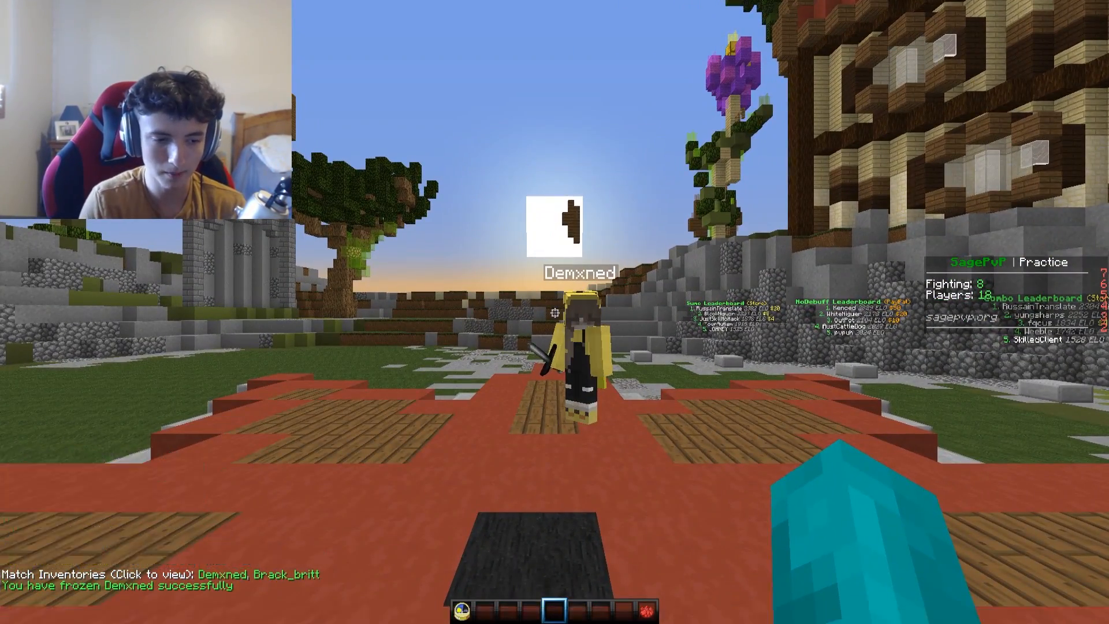
type("/m Demxned")
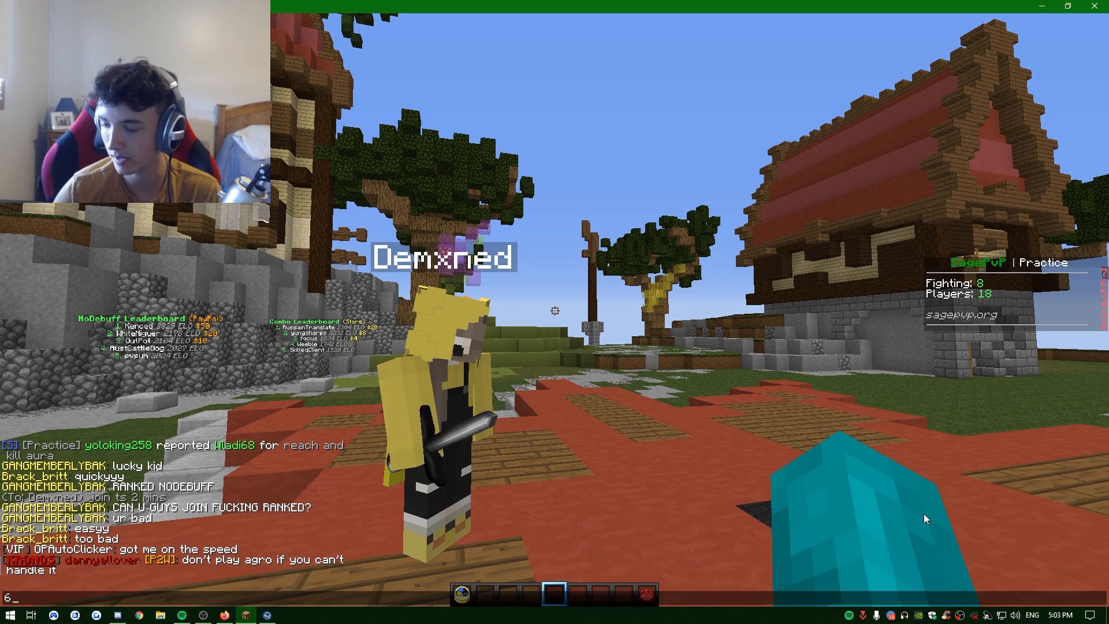
Switch to TeamSpeak 3 and move the frozen player into your office channel.
left_click(265, 613)
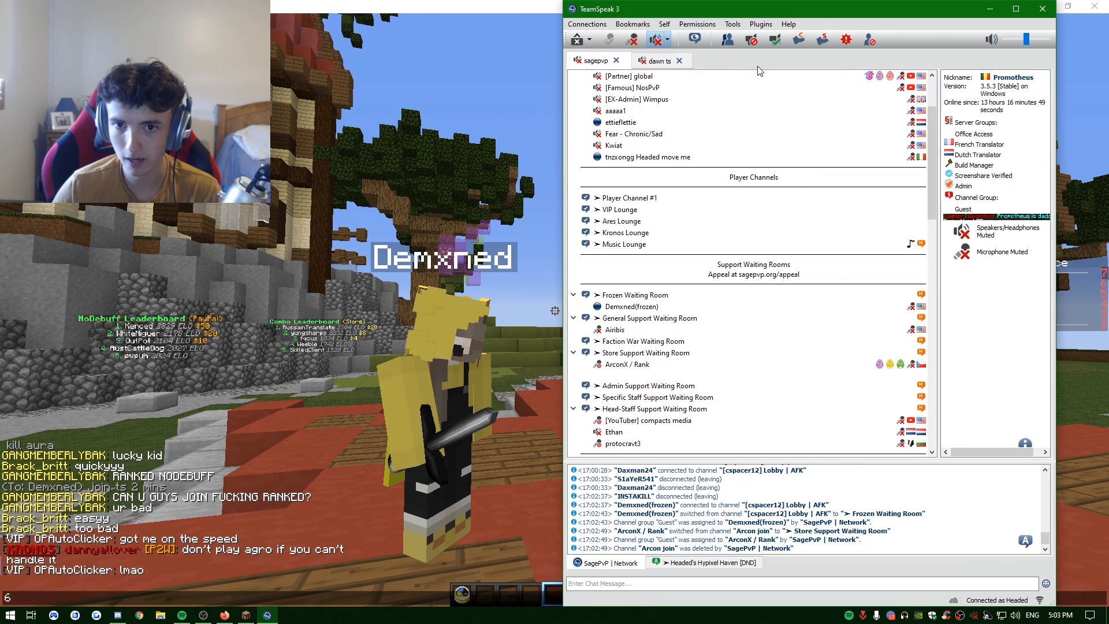
left_click(684, 562)
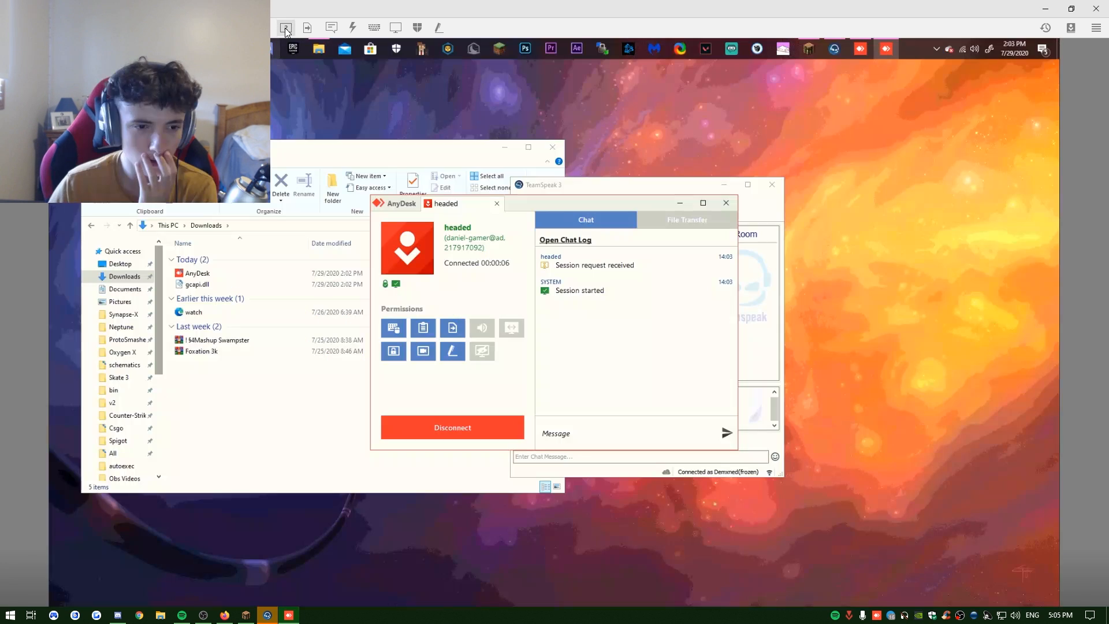
View the suspect's remote Minecraft window and pause it to the game menu.
left_click(10, 609)
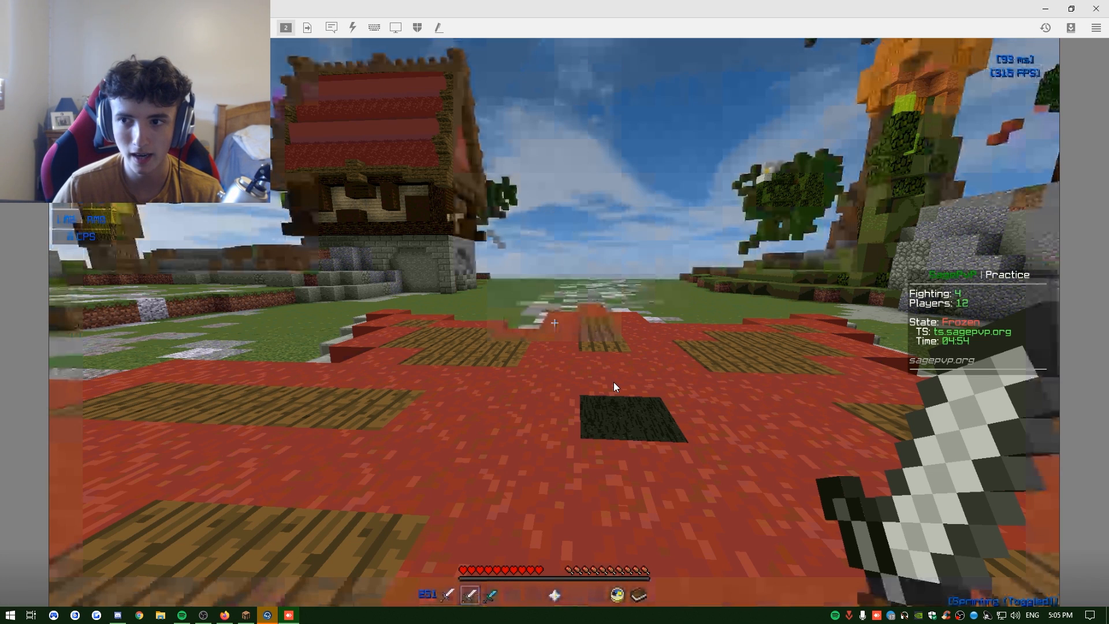
key("Escape")
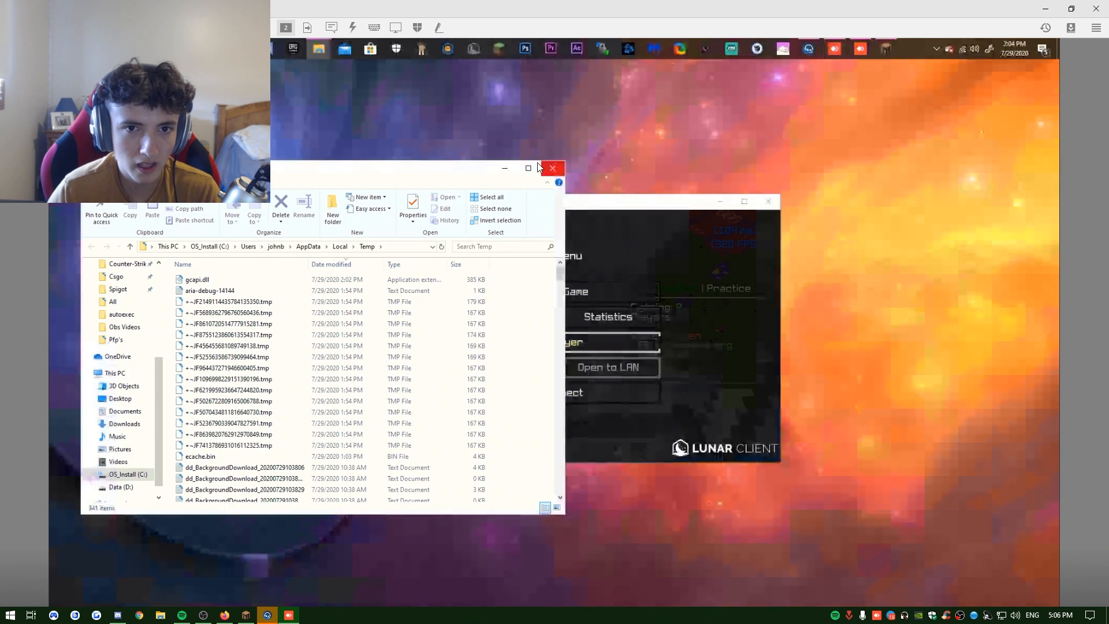
Close the remote Temp folder window before scanning svchost.exe in Process Hacker.
left_click(552, 167)
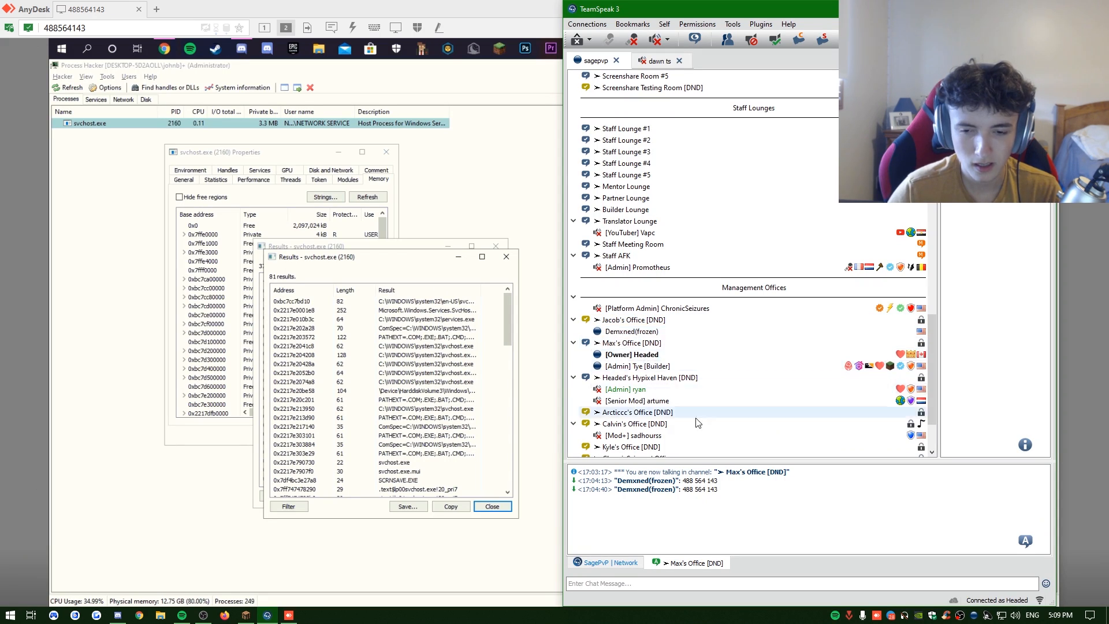
mouse_move(625, 389)
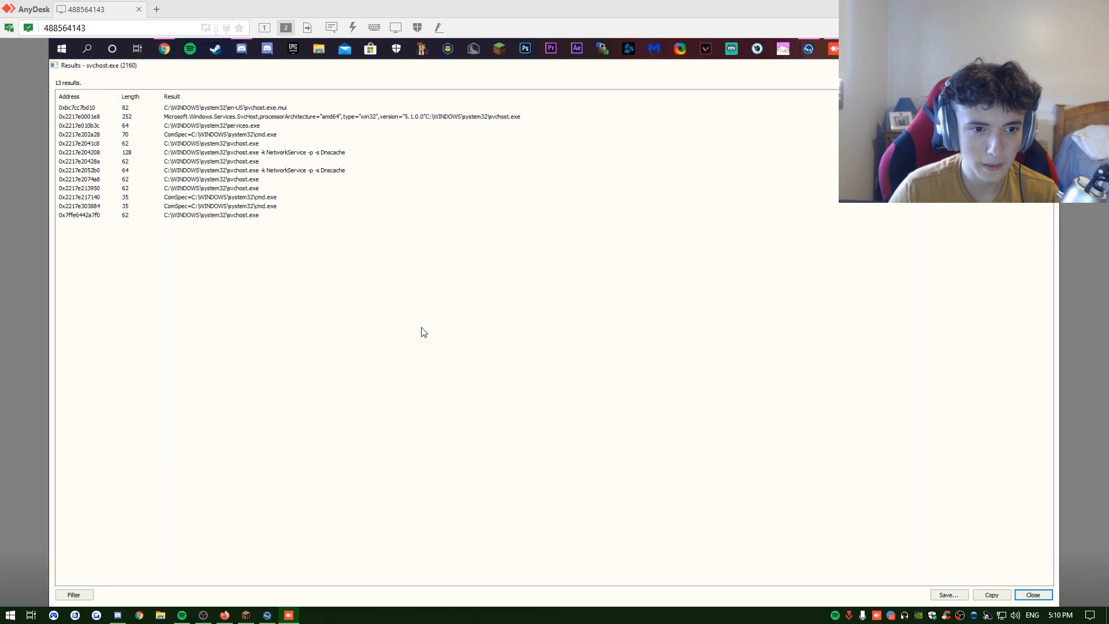
mouse_move(346, 336)
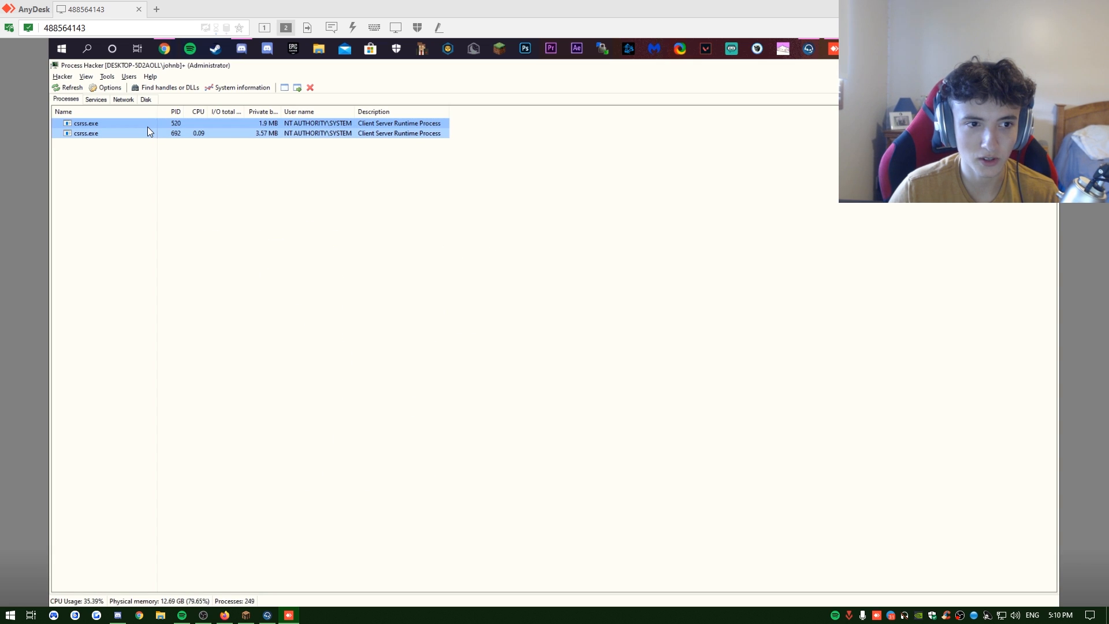
Dump the second csrss.exe process's memory strings (278,838 results) and close its properties.
double_click(85, 133)
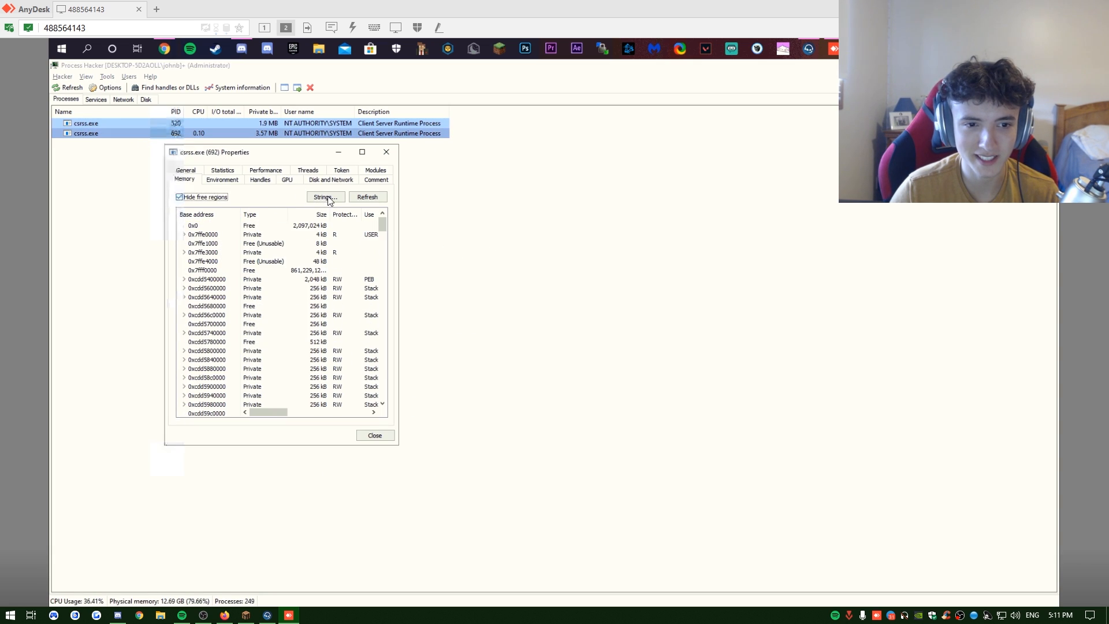
left_click(324, 196)
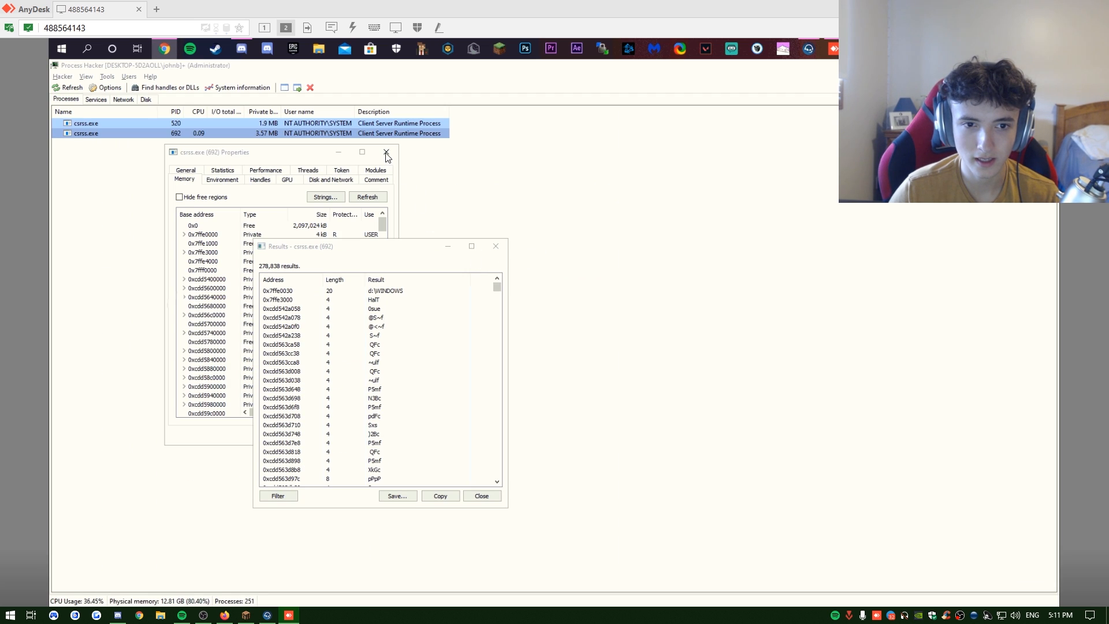
left_click(386, 153)
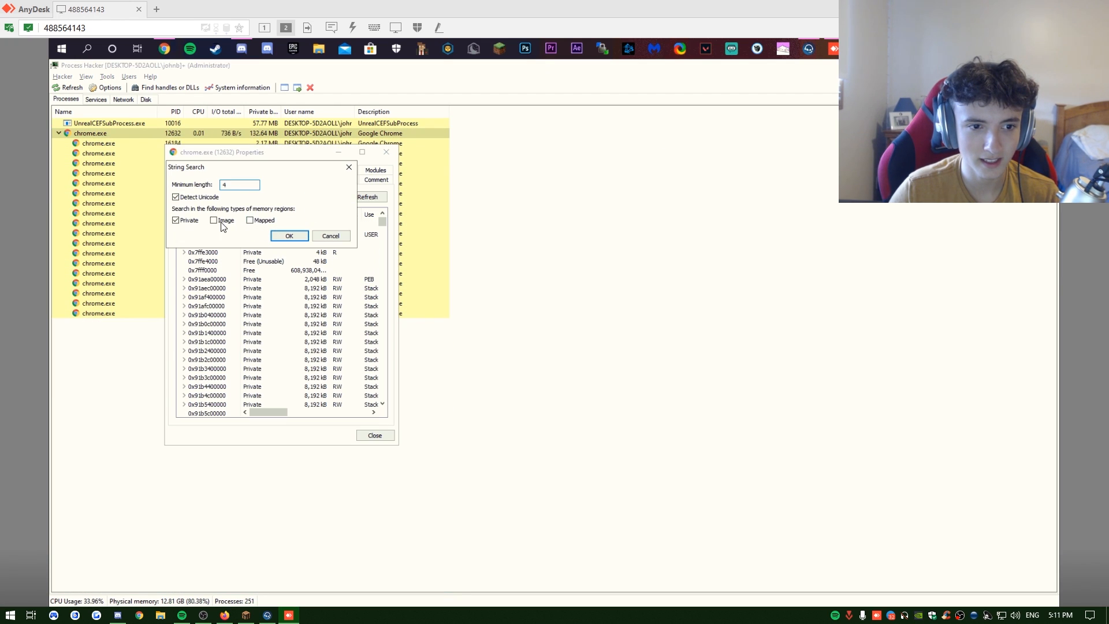
Search chrome.exe memory including image regions, filter to 967 download links and scroll through them.
left_click(289, 235)
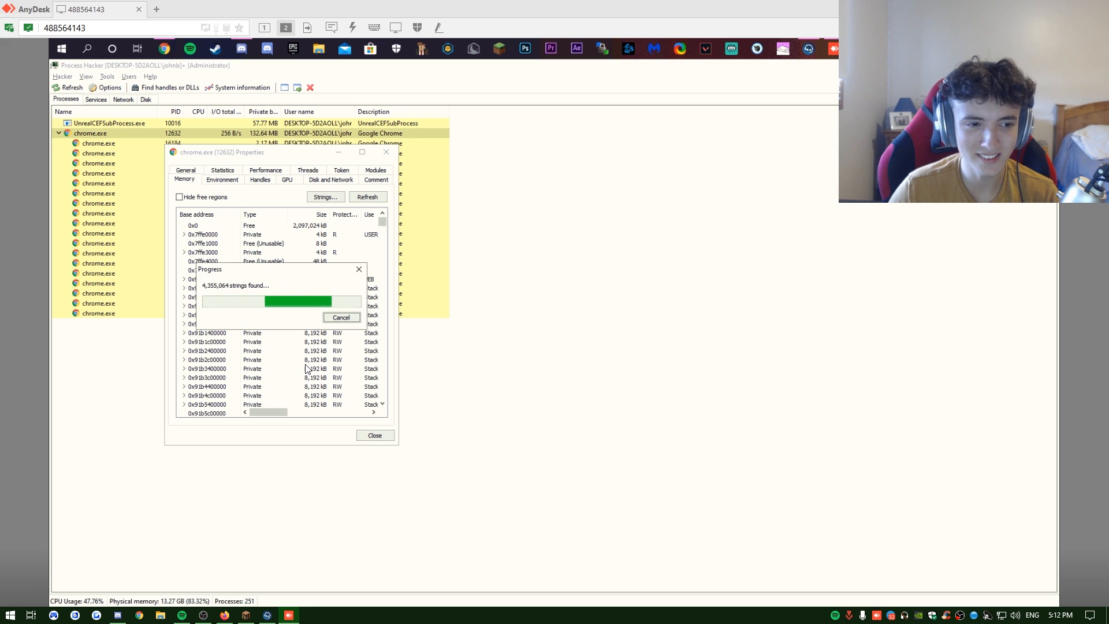
left_click(288, 506)
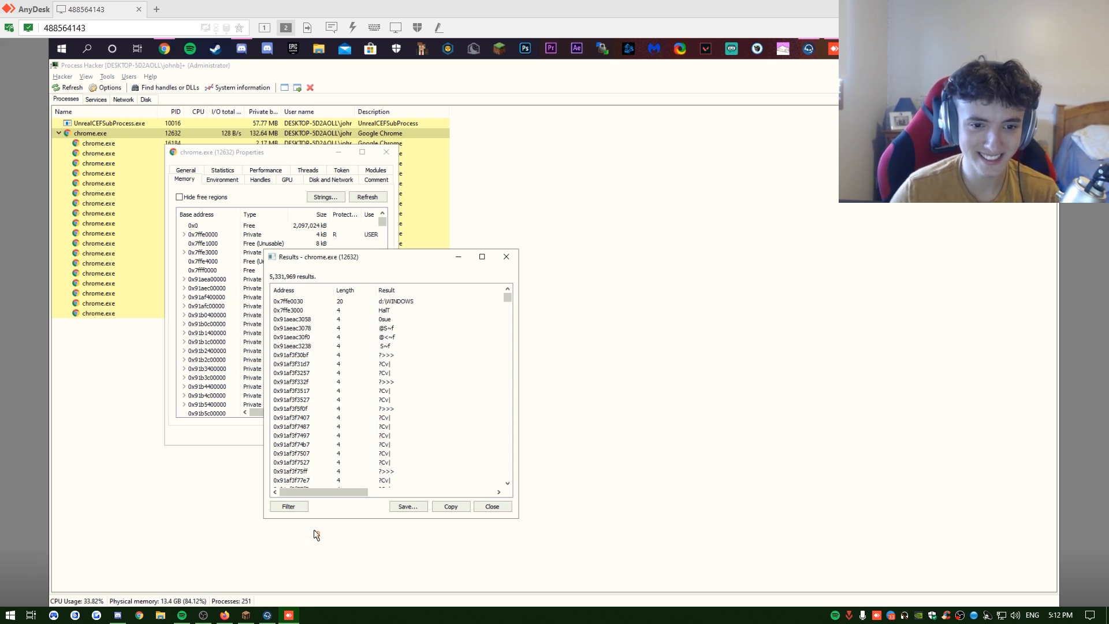
left_click(481, 256)
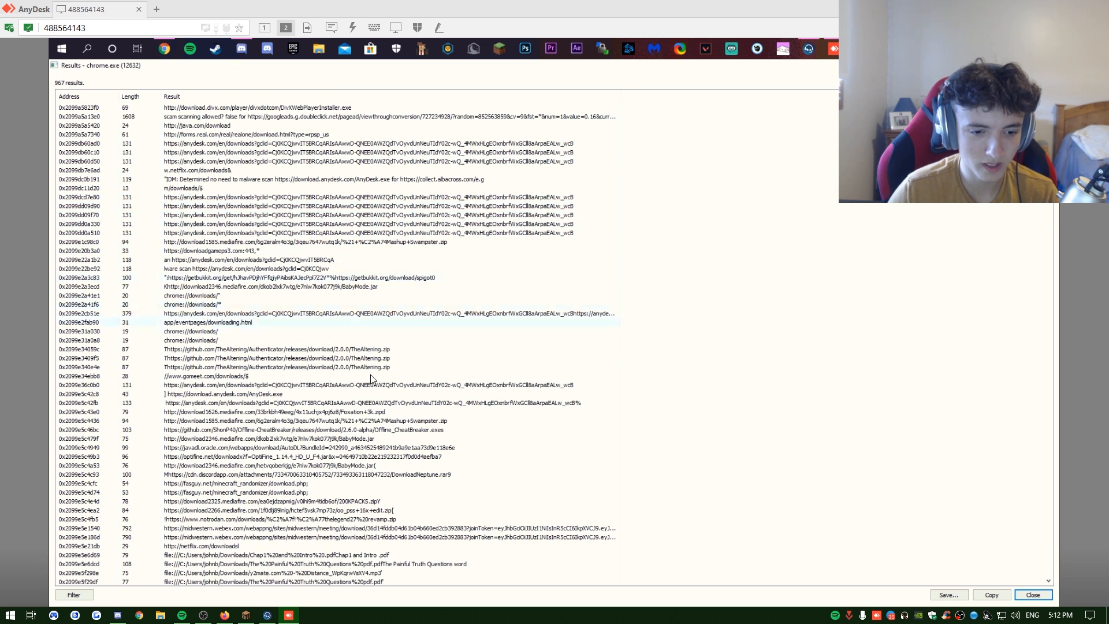
scroll("down", 3)
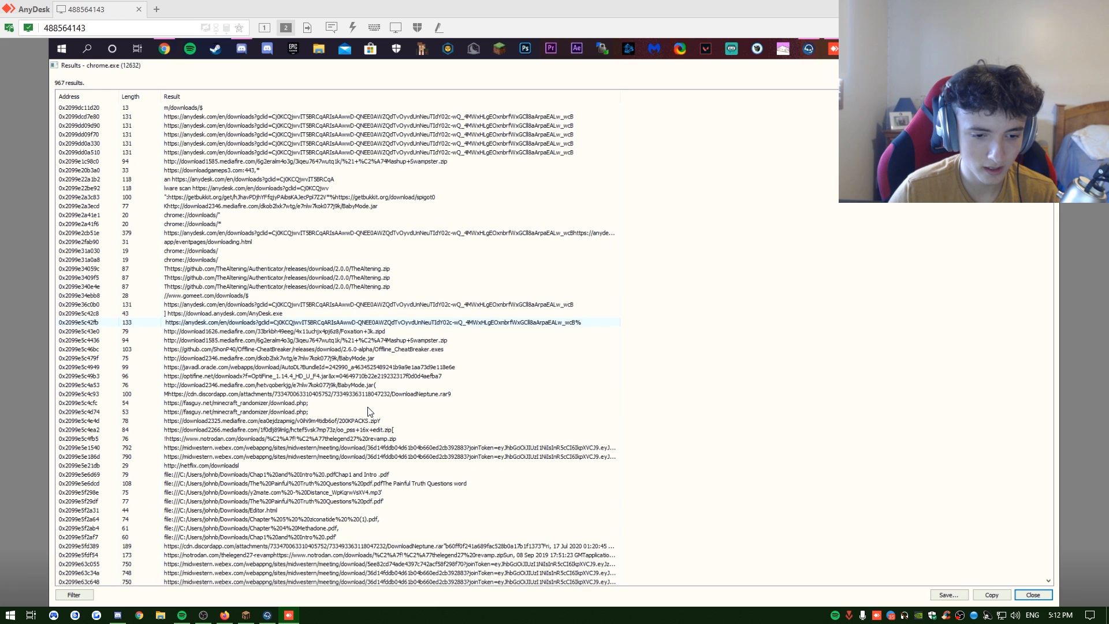
scroll("down", 3)
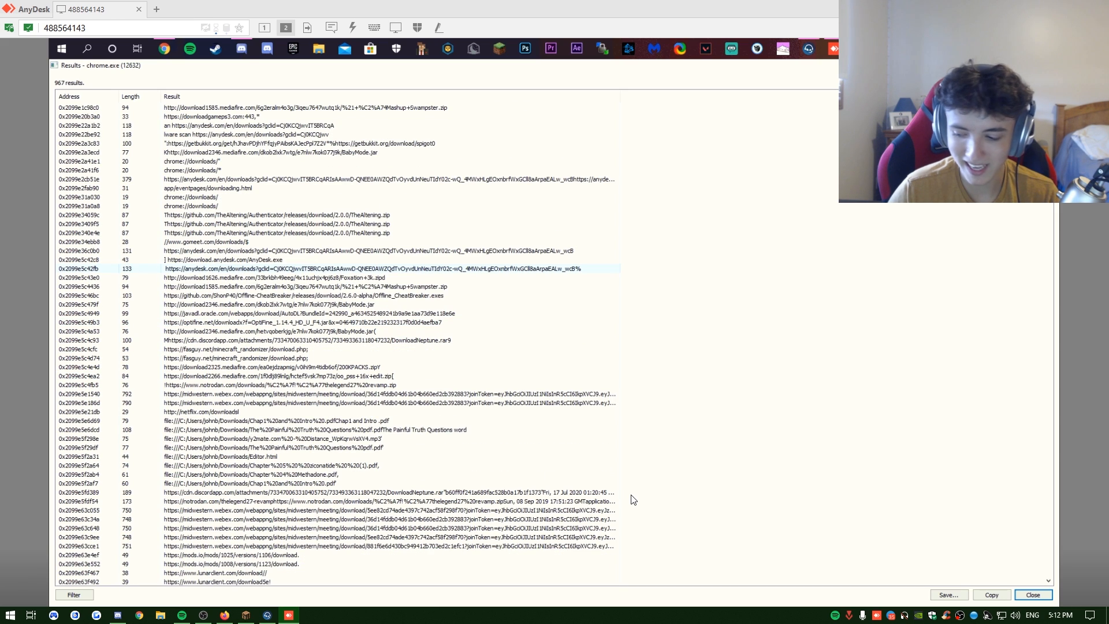
scroll("down", 3)
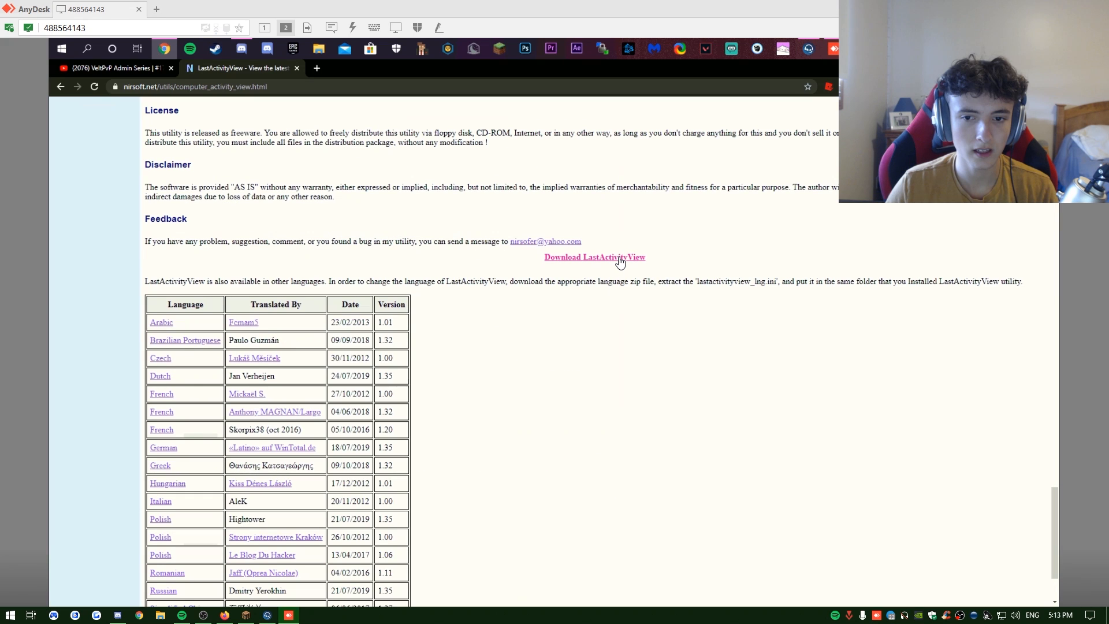
Download the LastActivityView zip and run the exe from inside the archive.
left_click(595, 256)
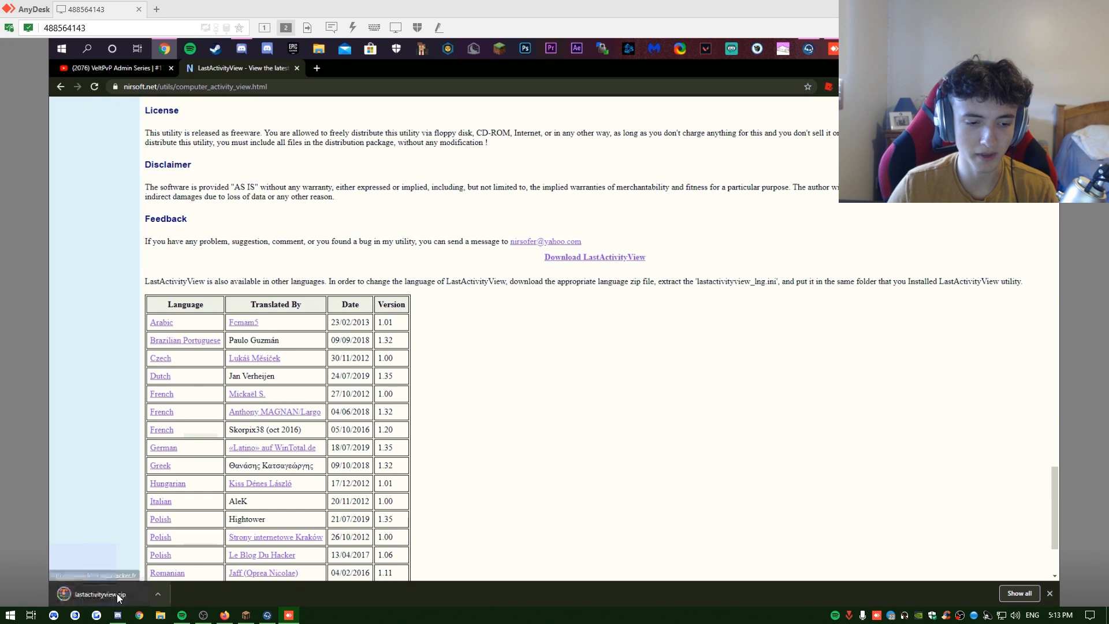
left_click(97, 593)
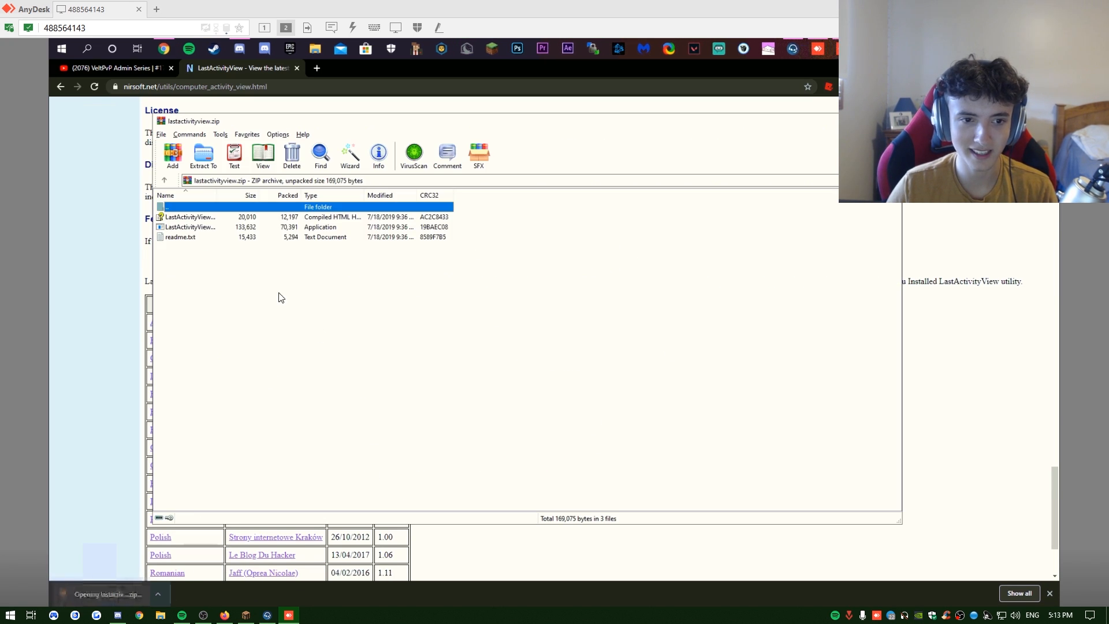
left_click(190, 227)
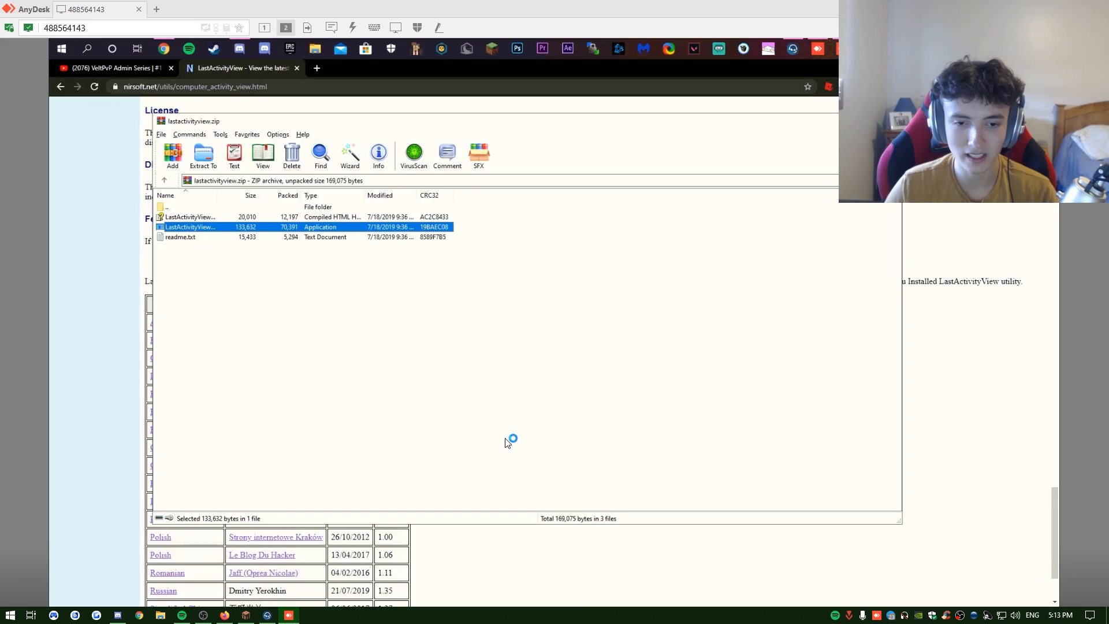
double_click(190, 226)
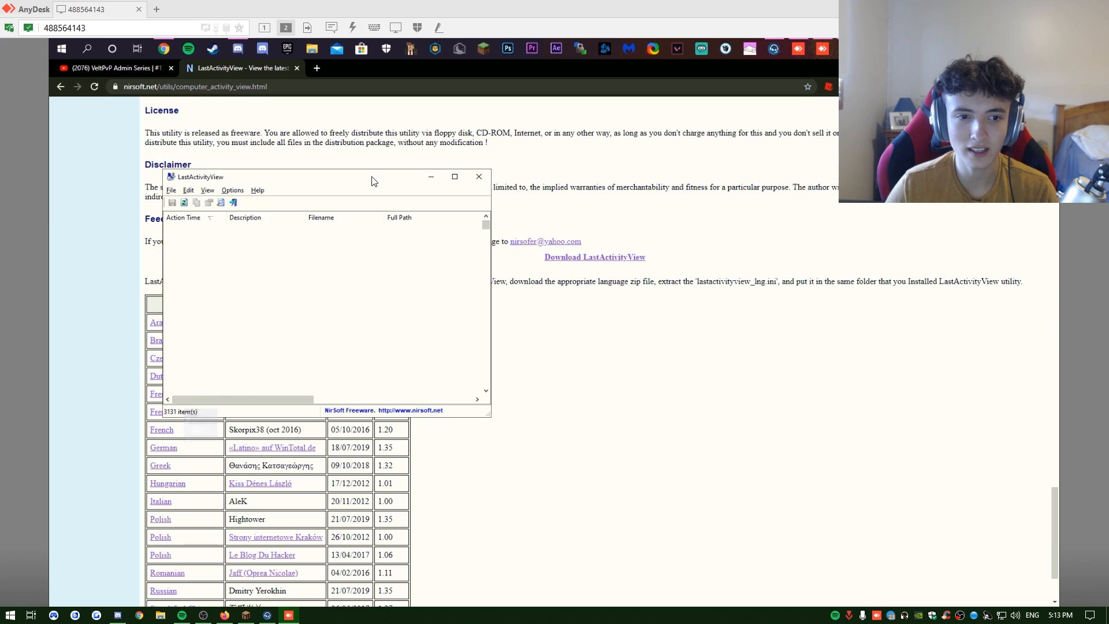
Maximise LastActivityView, sort the 3131 records by Action Time and widen the Full Path column.
left_click(455, 176)
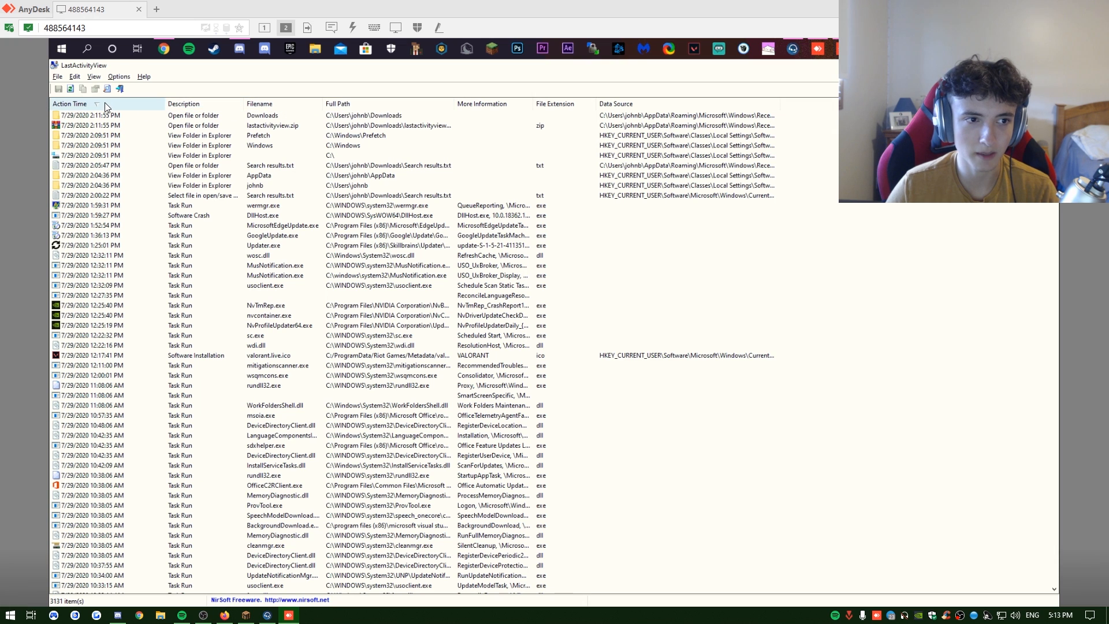
left_click(69, 102)
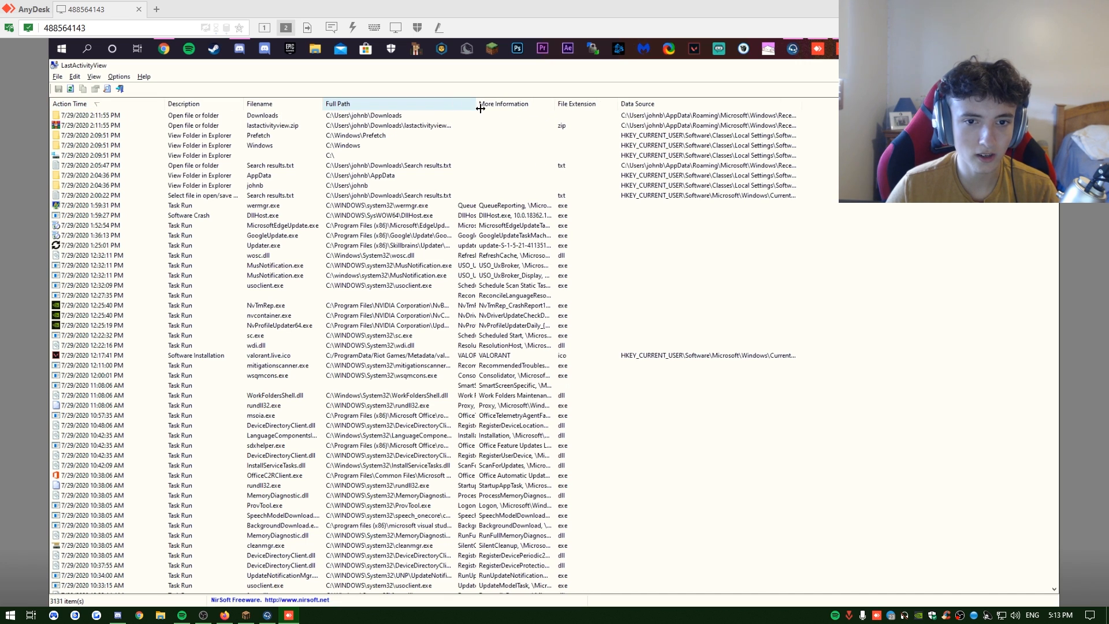
left_click_drag(479, 103, 524, 111)
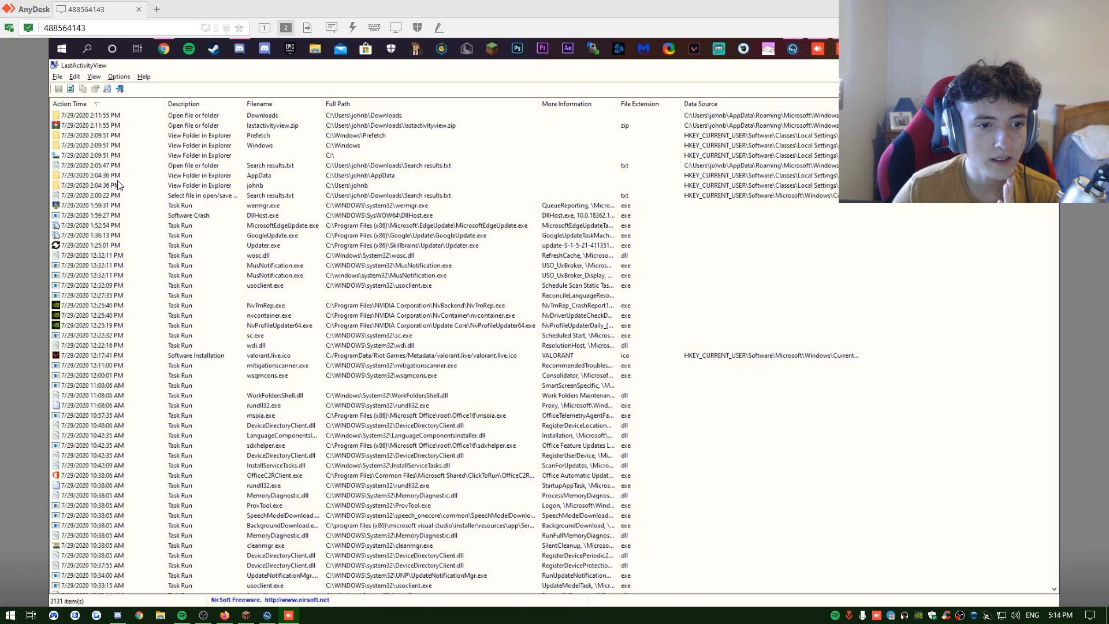
mouse_move(174, 245)
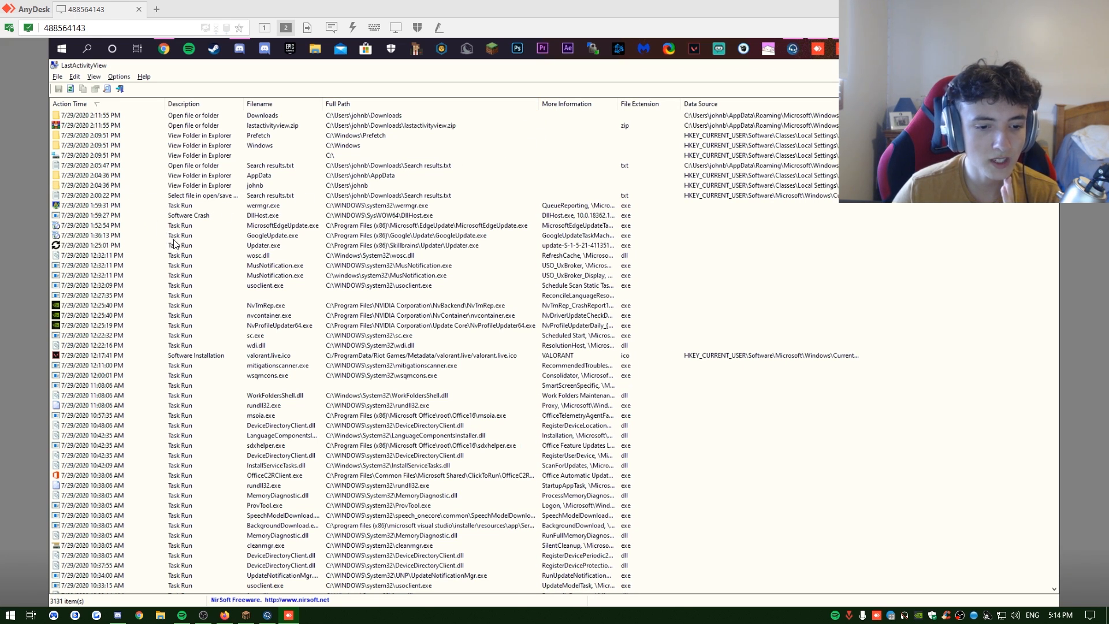
mouse_move(356, 423)
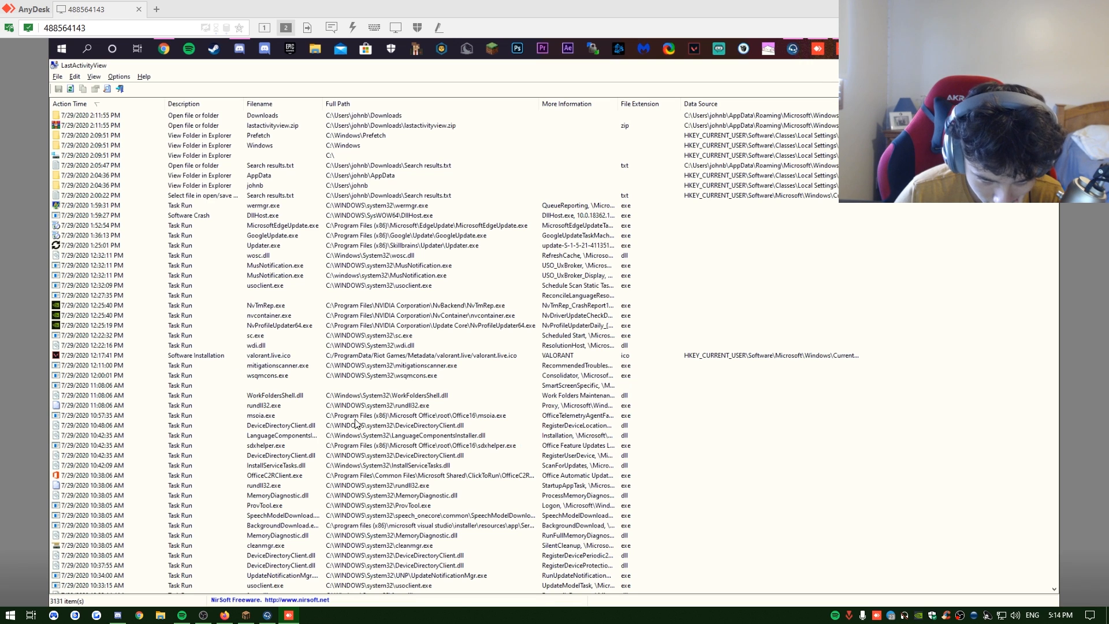
scroll("down", 3)
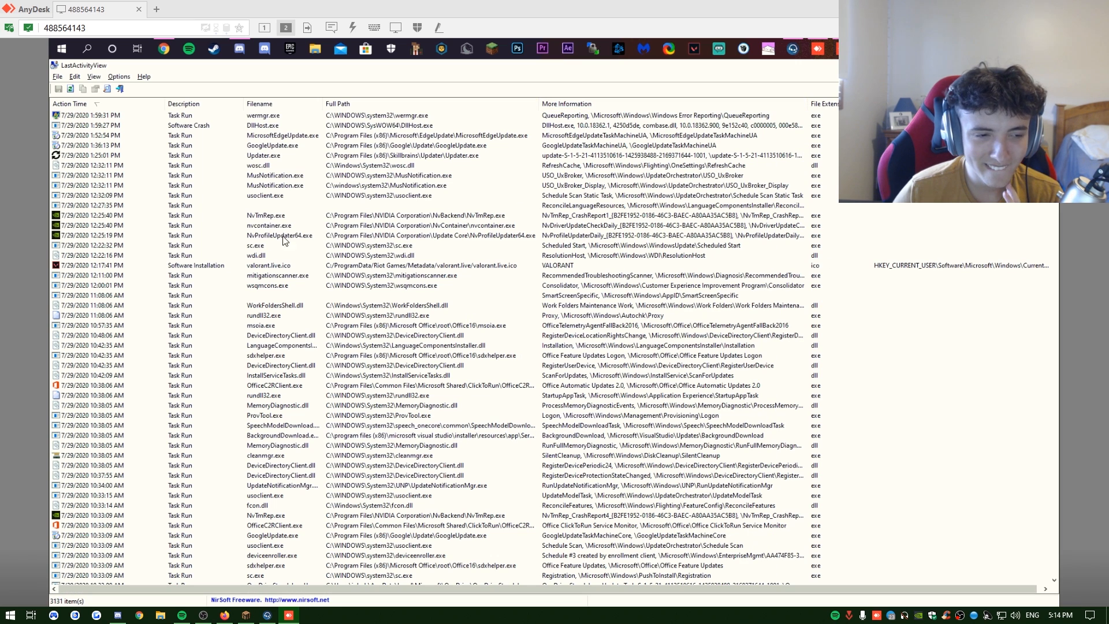
mouse_move(269, 366)
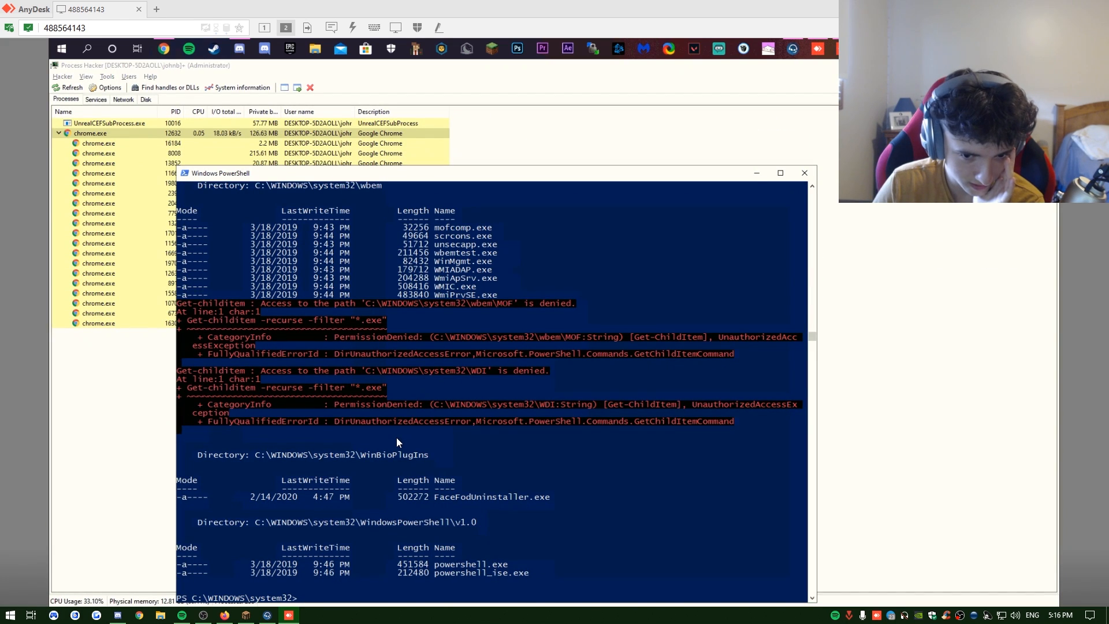
mouse_move(416, 480)
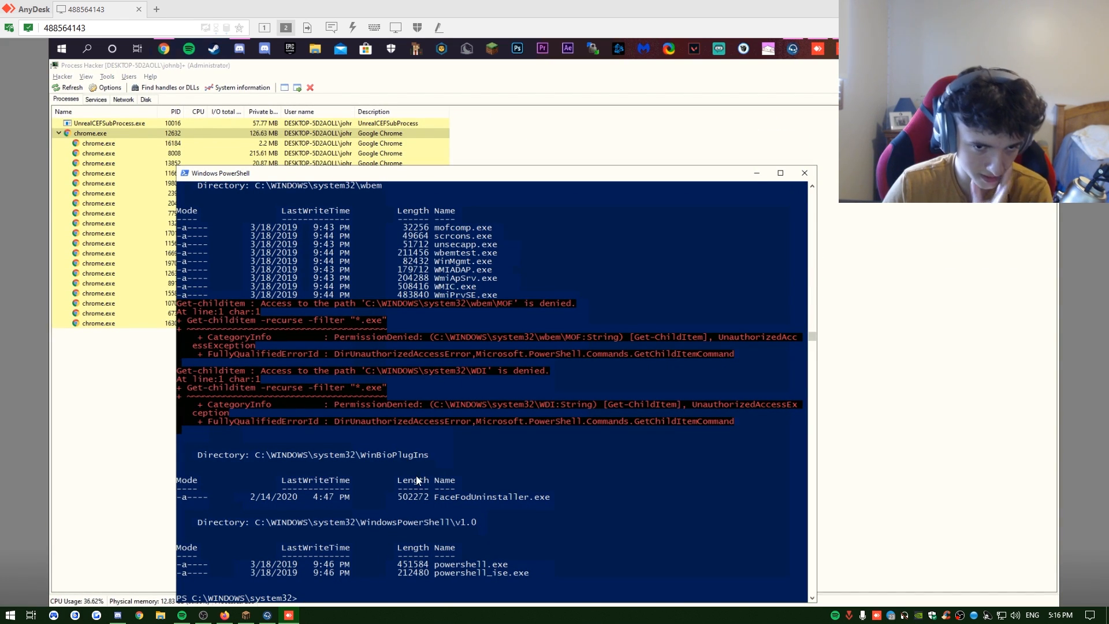
mouse_move(465, 561)
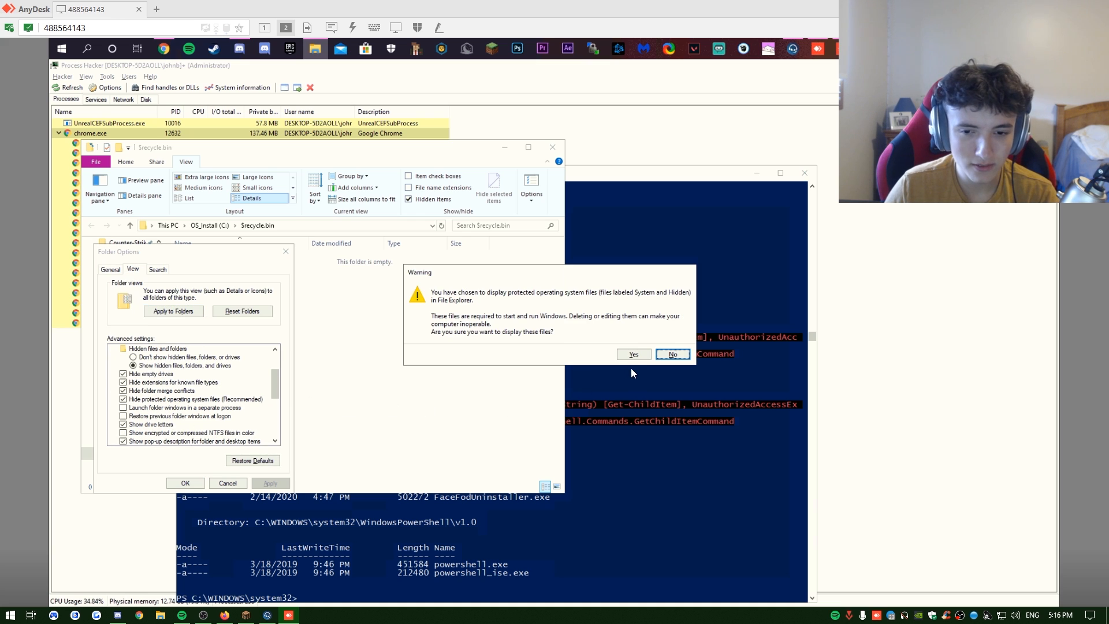
Confirm showing protected system files so the $Recycle.Bin and S-1-5-18 folders appear.
left_click(633, 353)
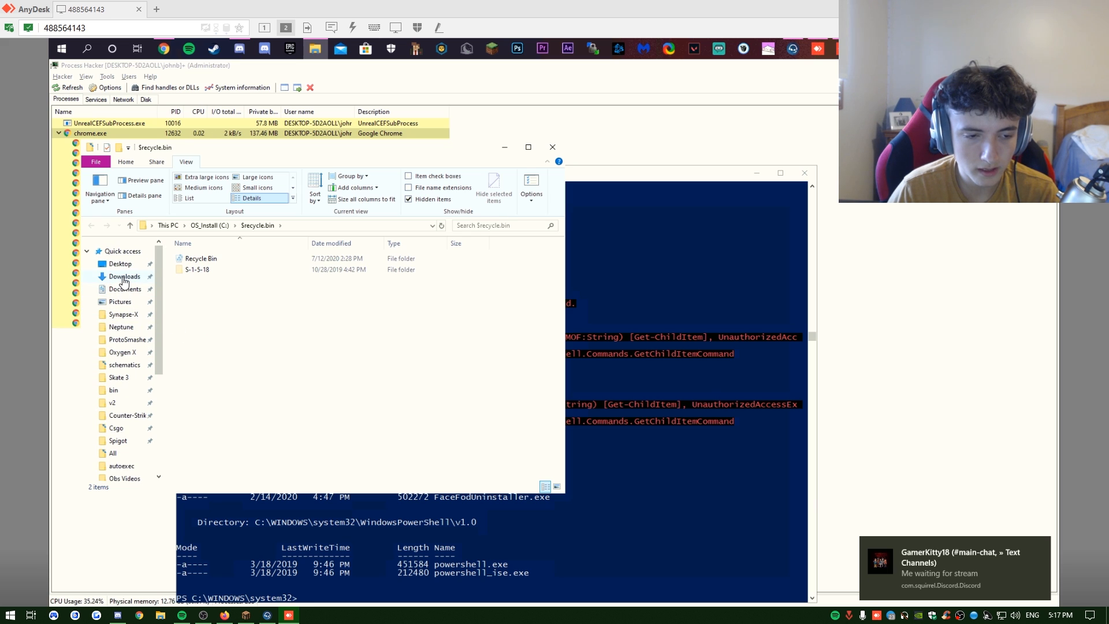
left_click(124, 276)
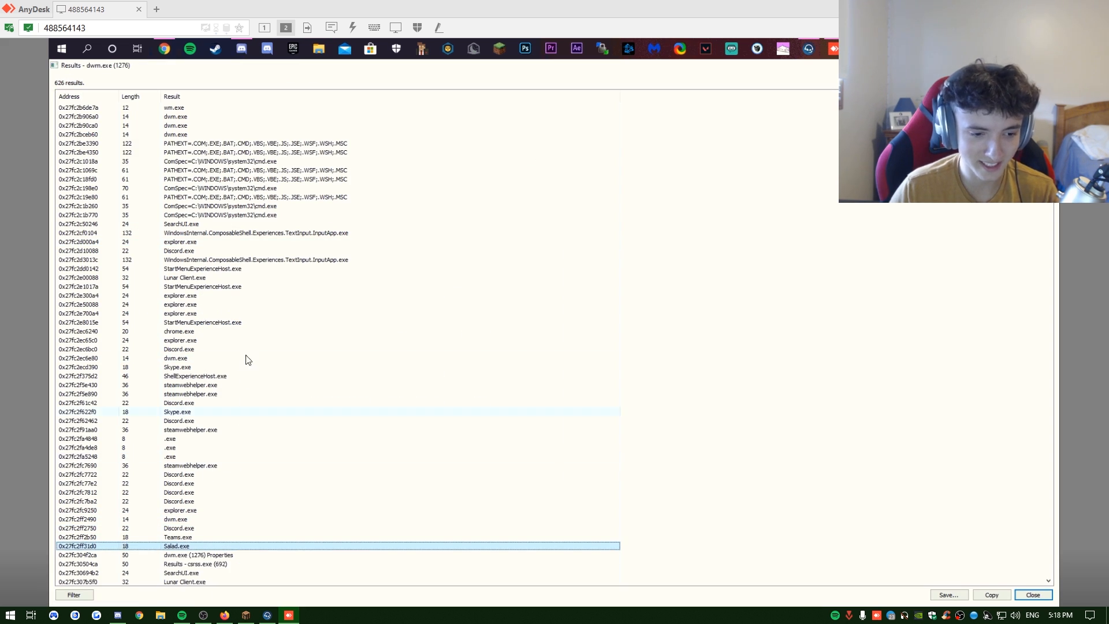
Bring the remote Discord window to the front on the #pf-script-buy channel.
left_click(87, 49)
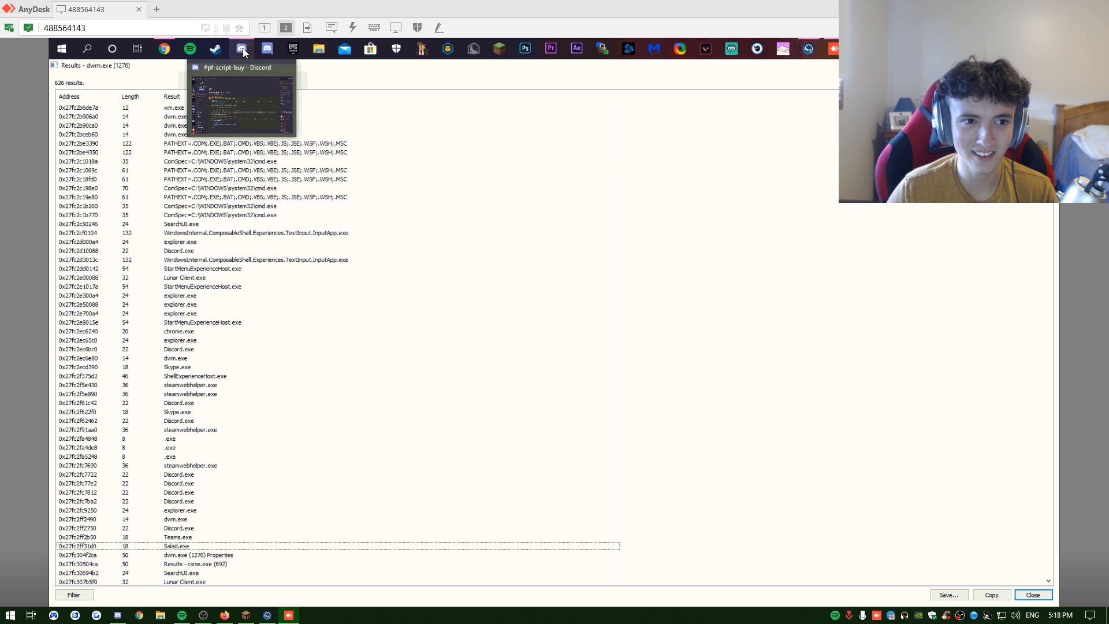
left_click(242, 49)
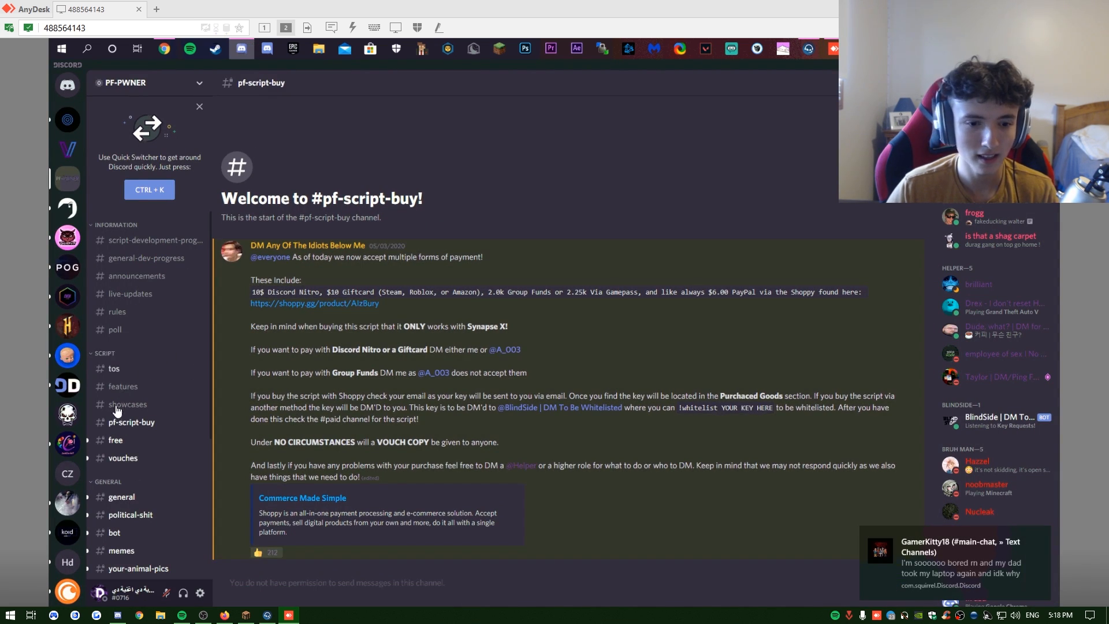
mouse_move(74, 189)
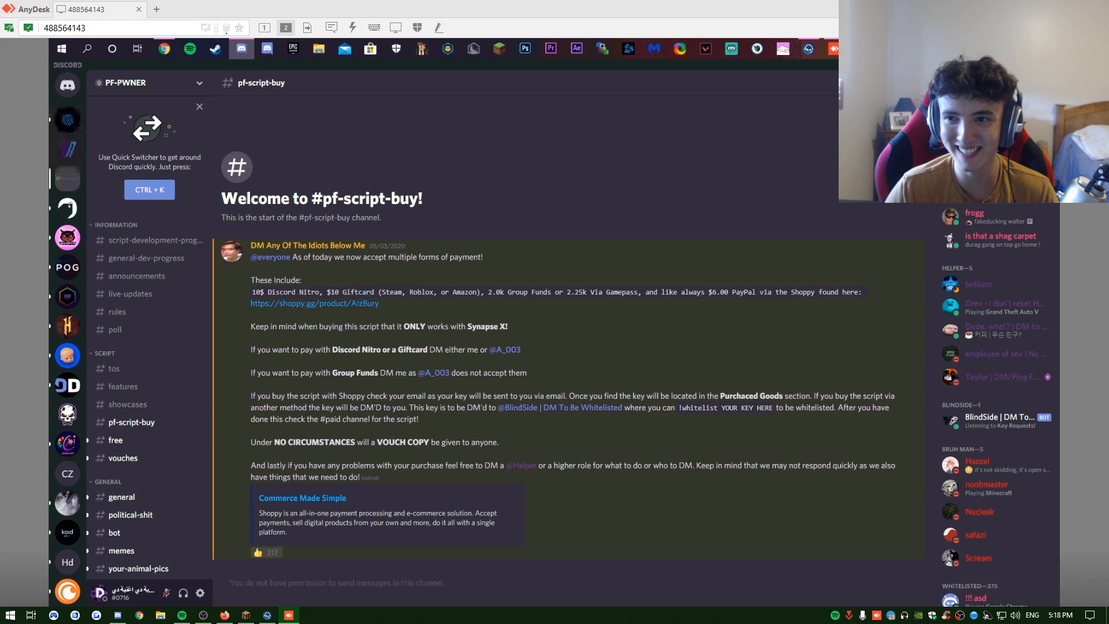
mouse_move(67, 130)
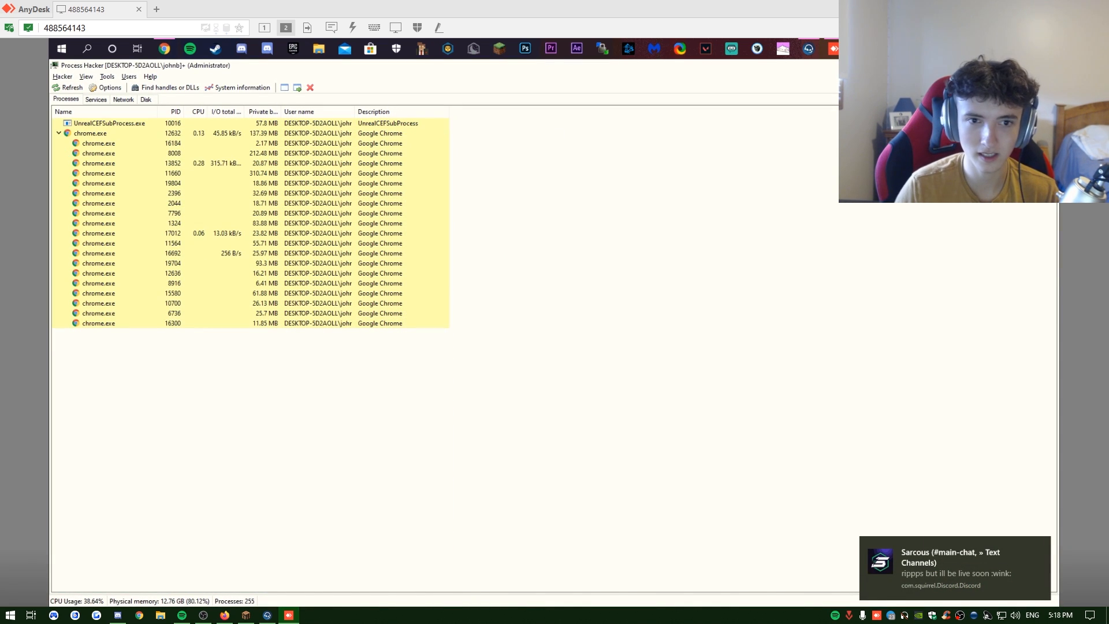
Run a chrome.exe memory string search and filter its 5,381,029 results for 'entro'.
double_click(90, 133)
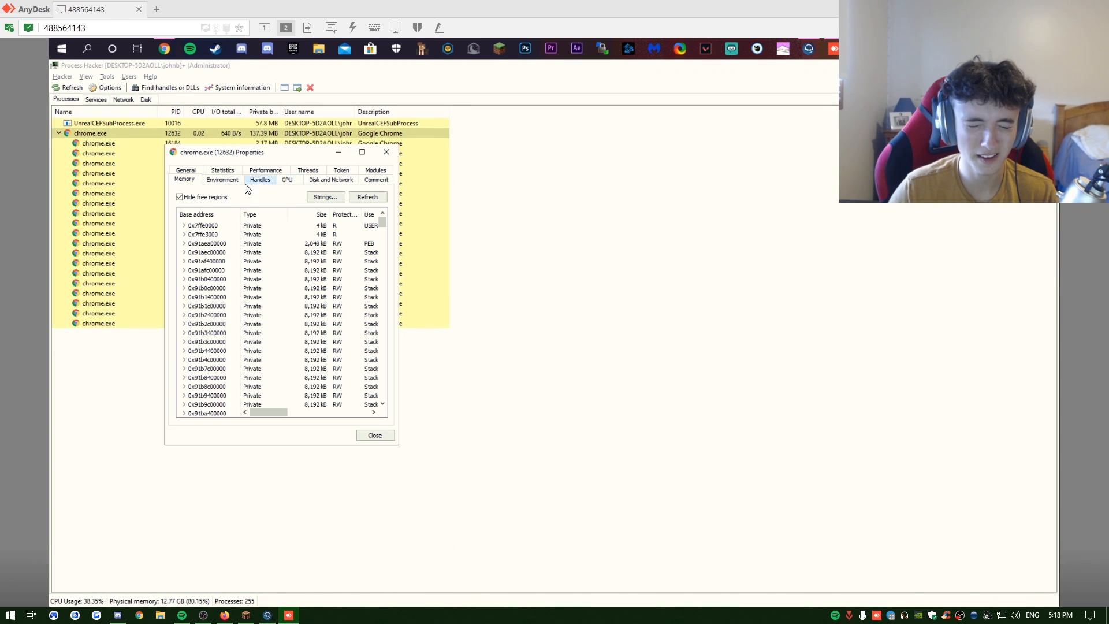
left_click(324, 197)
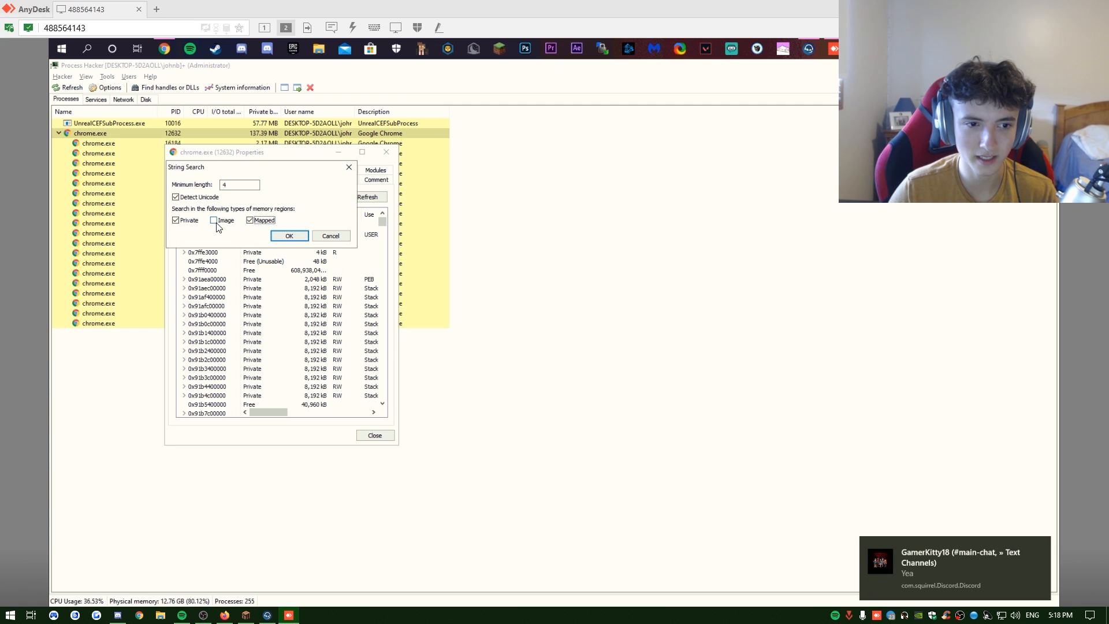
left_click(289, 235)
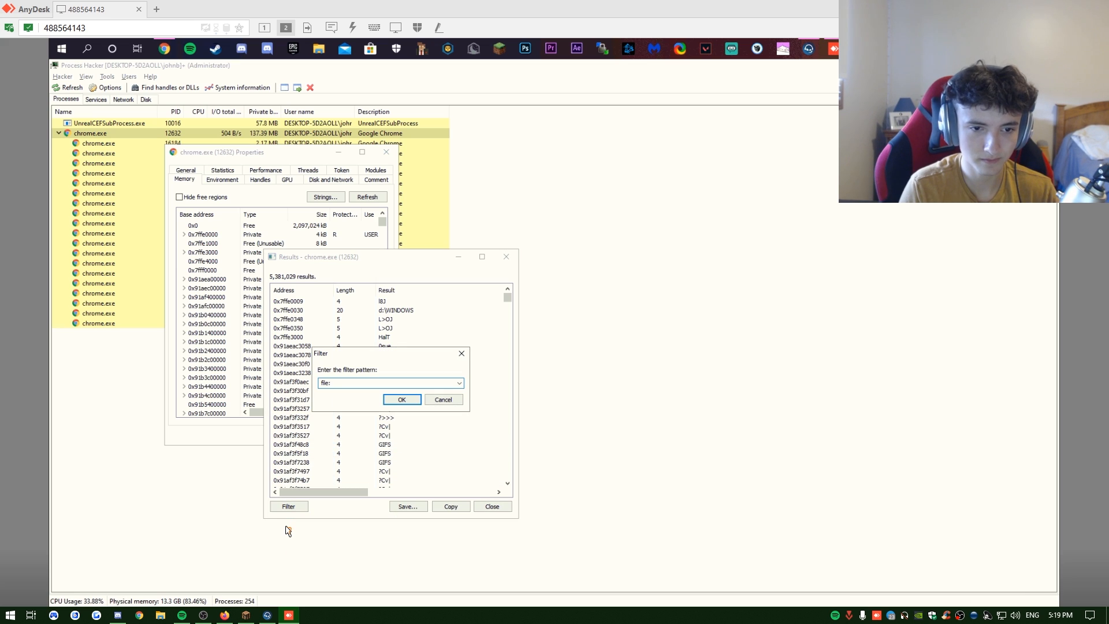
type("entro")
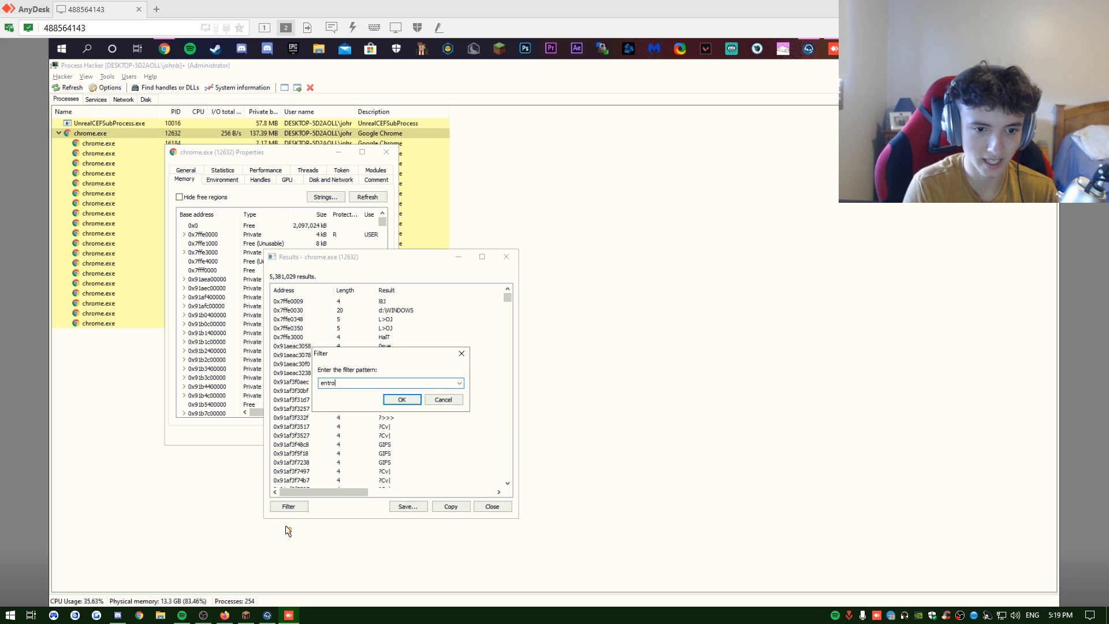
left_click(401, 399)
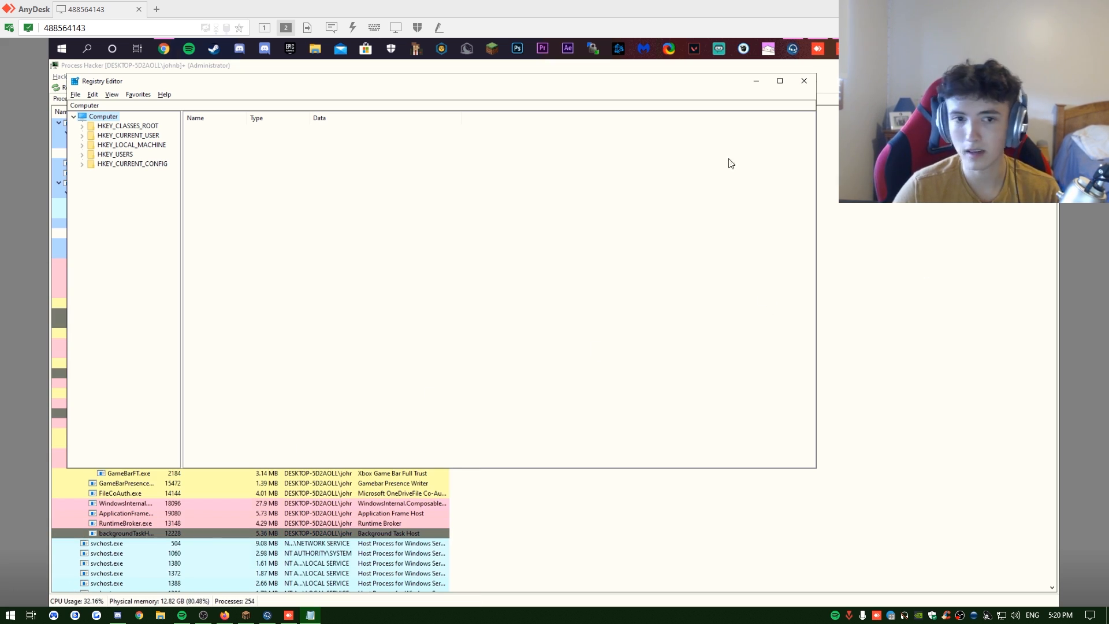
Expand HKEY_CURRENT_USER down through AppCompatFlags to the Compatibility Assistant Store key listing injector executables.
left_click(82, 136)
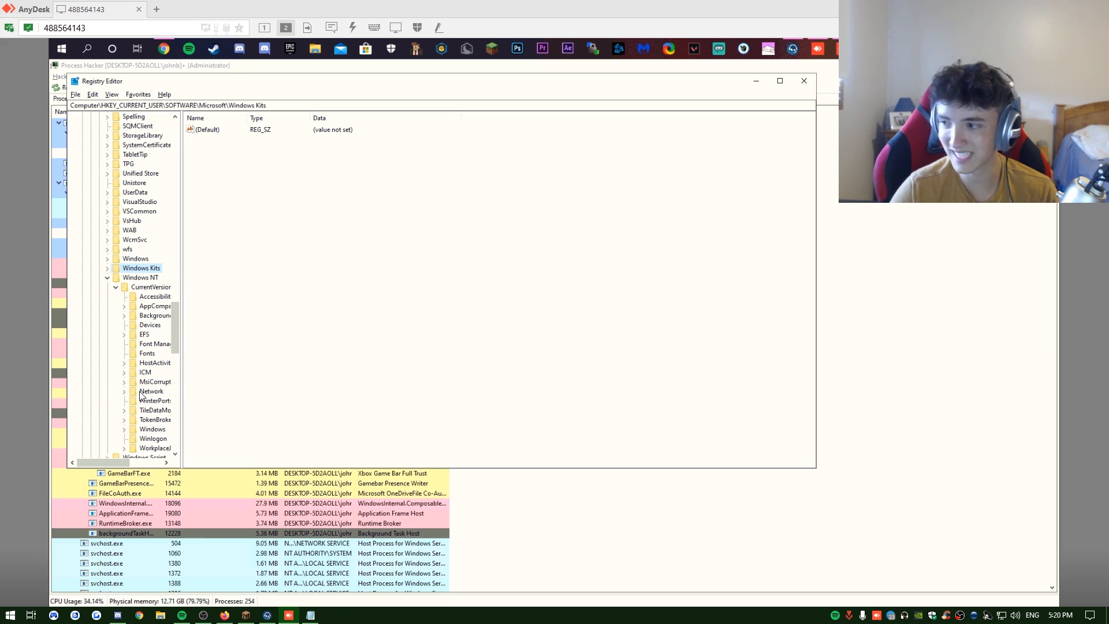
left_click(124, 305)
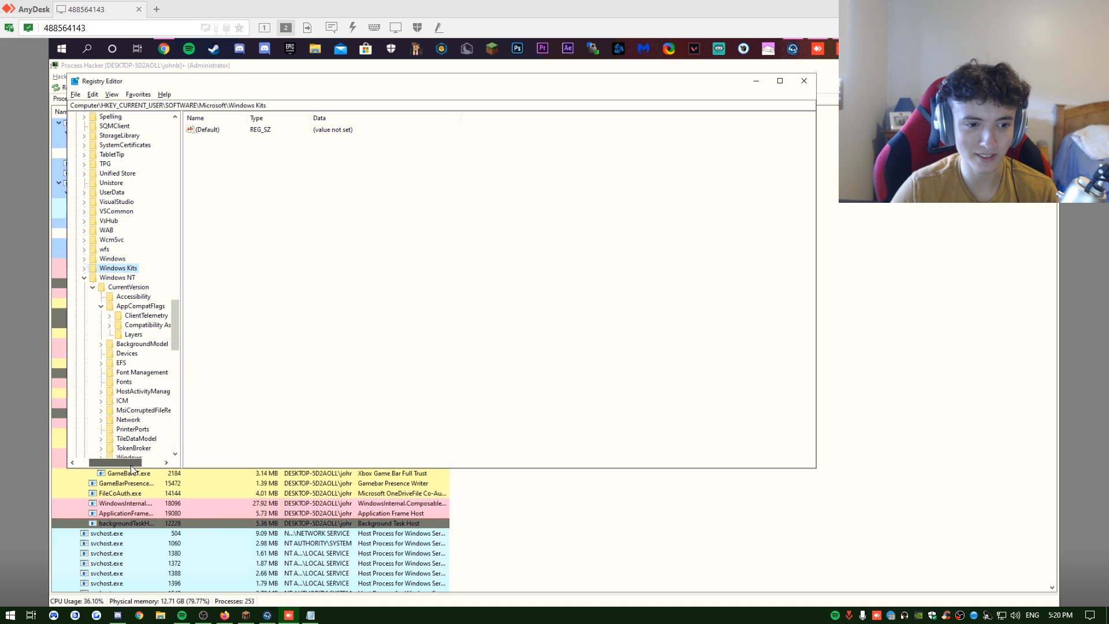
left_click(108, 324)
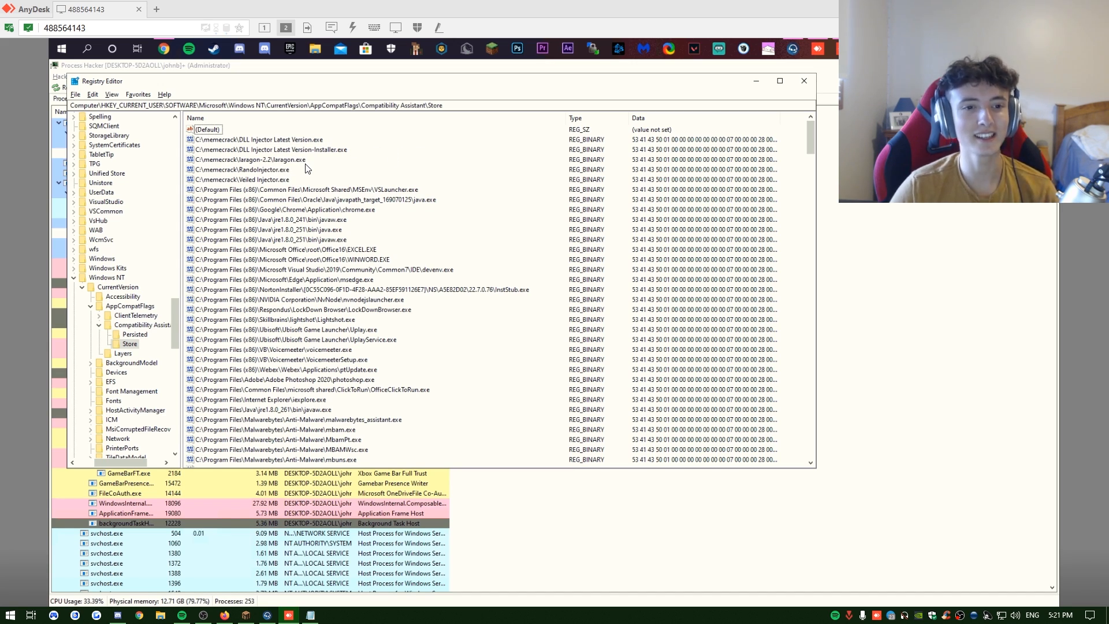
mouse_move(263, 183)
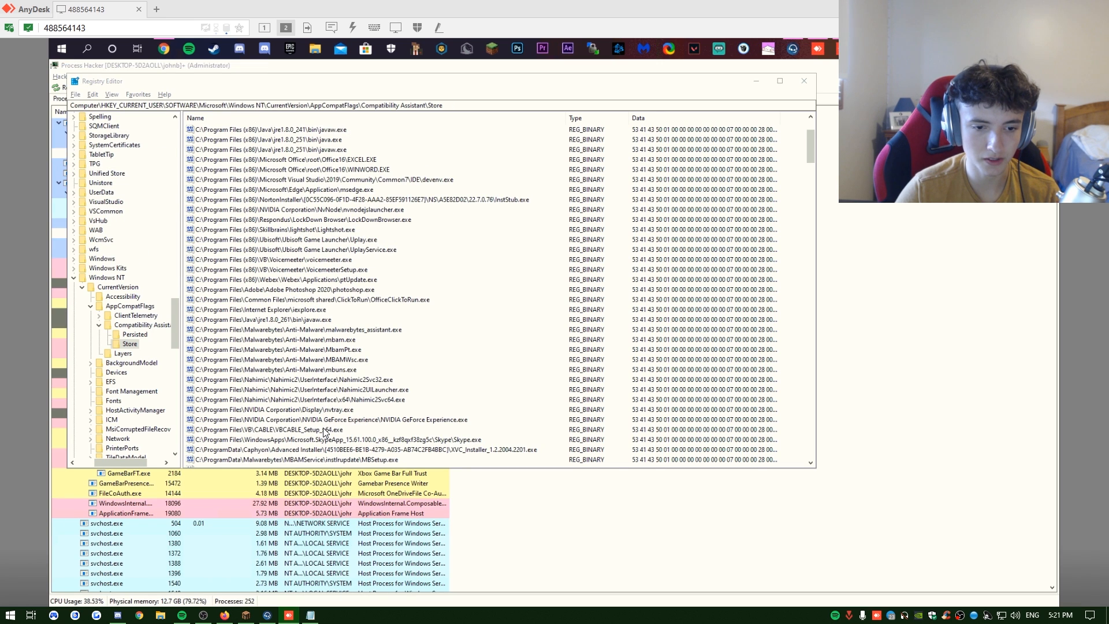
Scroll the Compatibility Assistant Store entries down through the D-drive executables to review them.
scroll("down", 3)
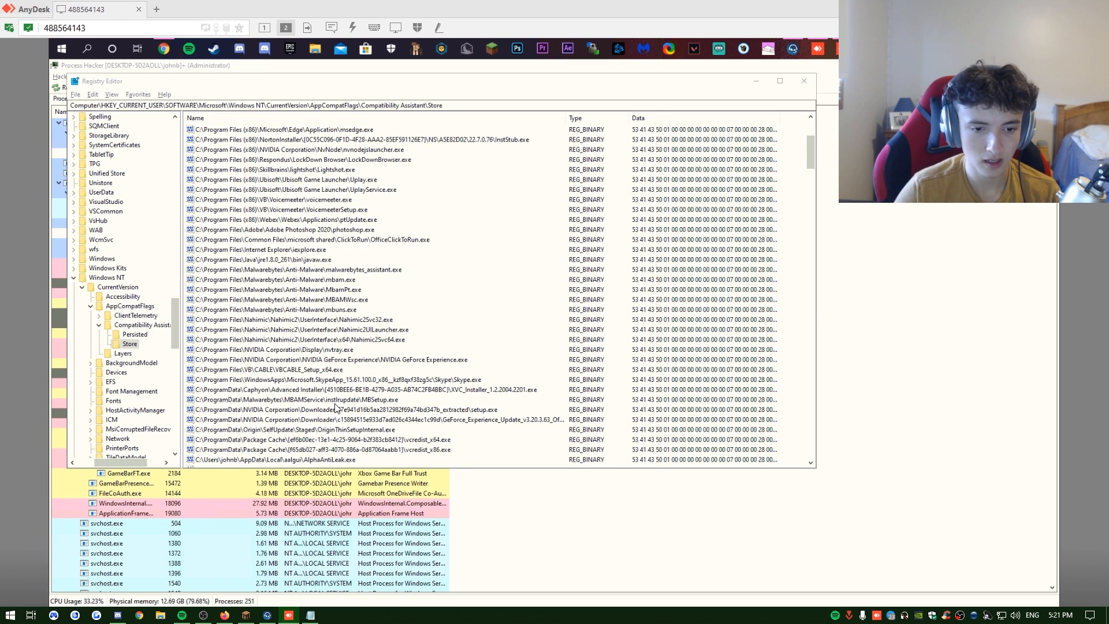
scroll("down", 3)
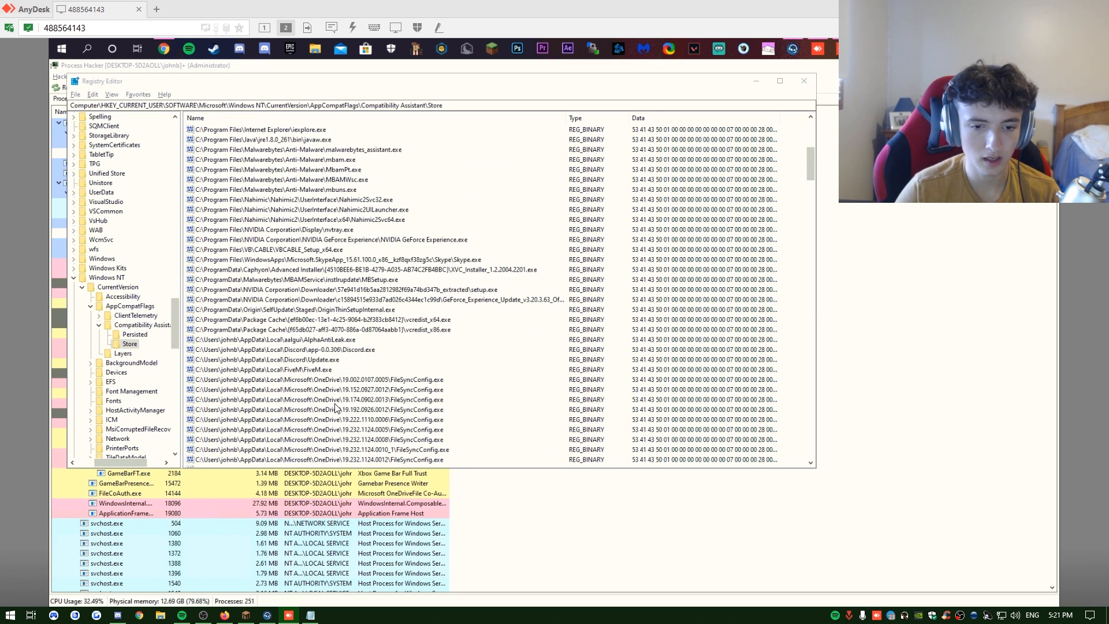
scroll("down", 3)
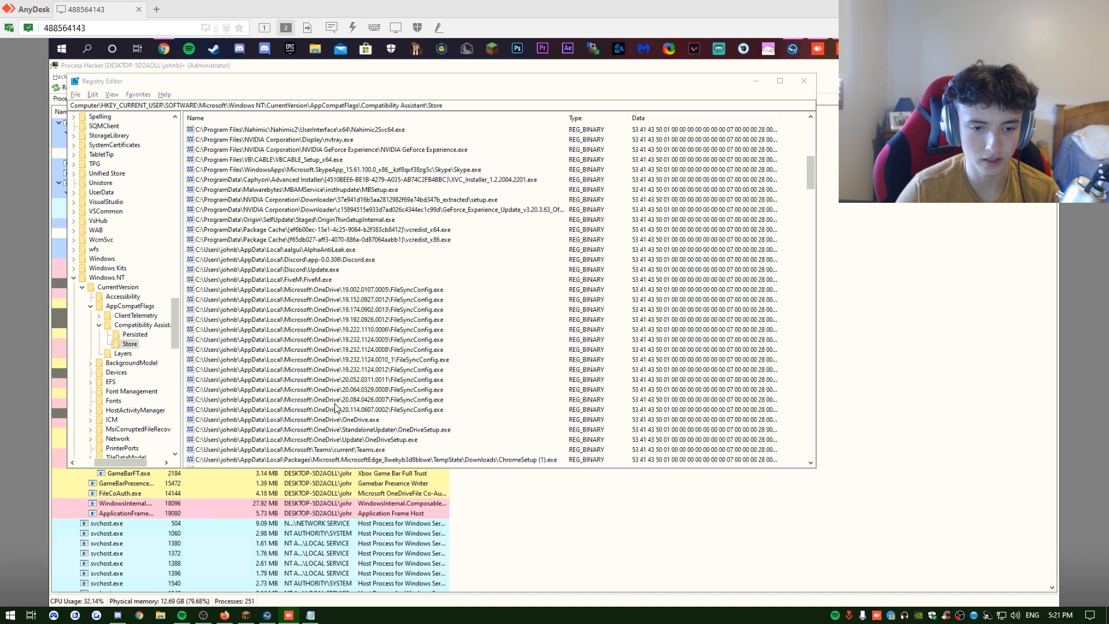
scroll("down", 3)
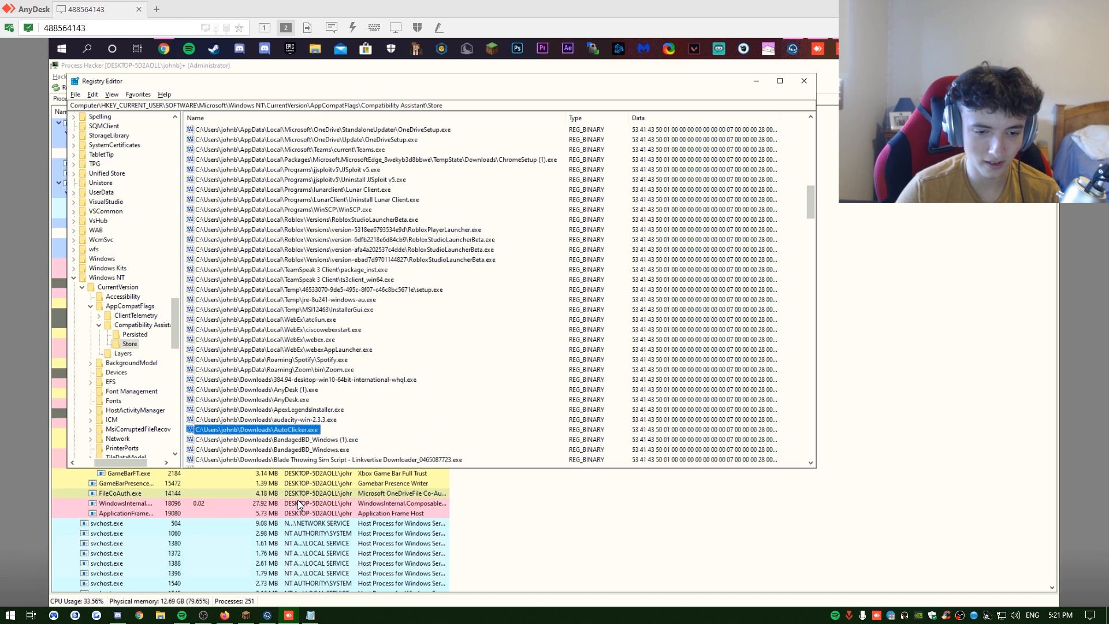
scroll("down", 3)
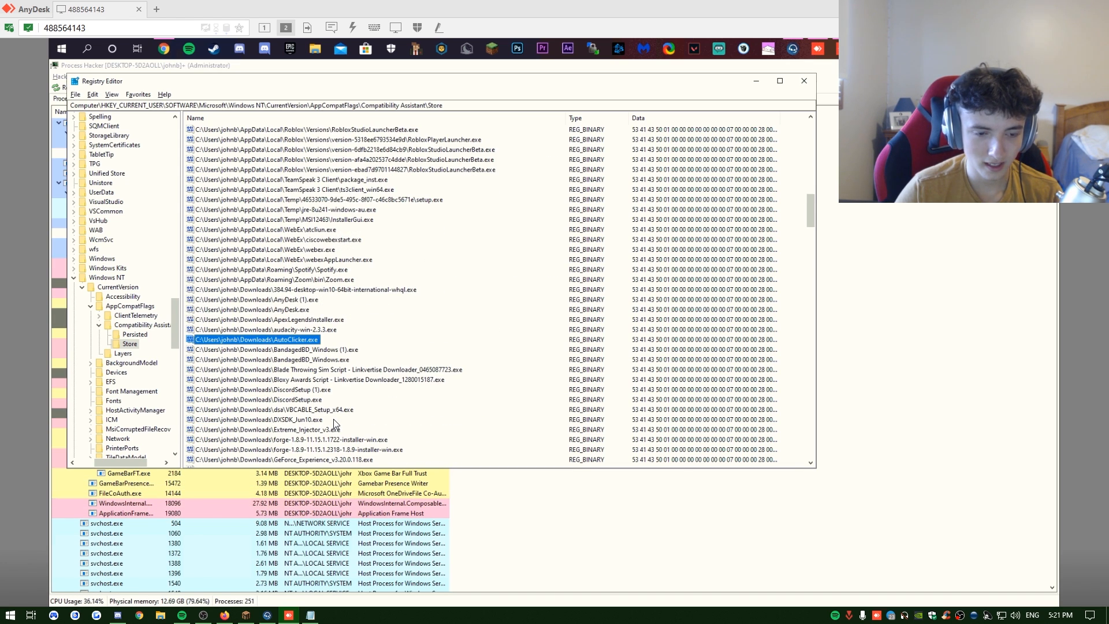
scroll("down", 3)
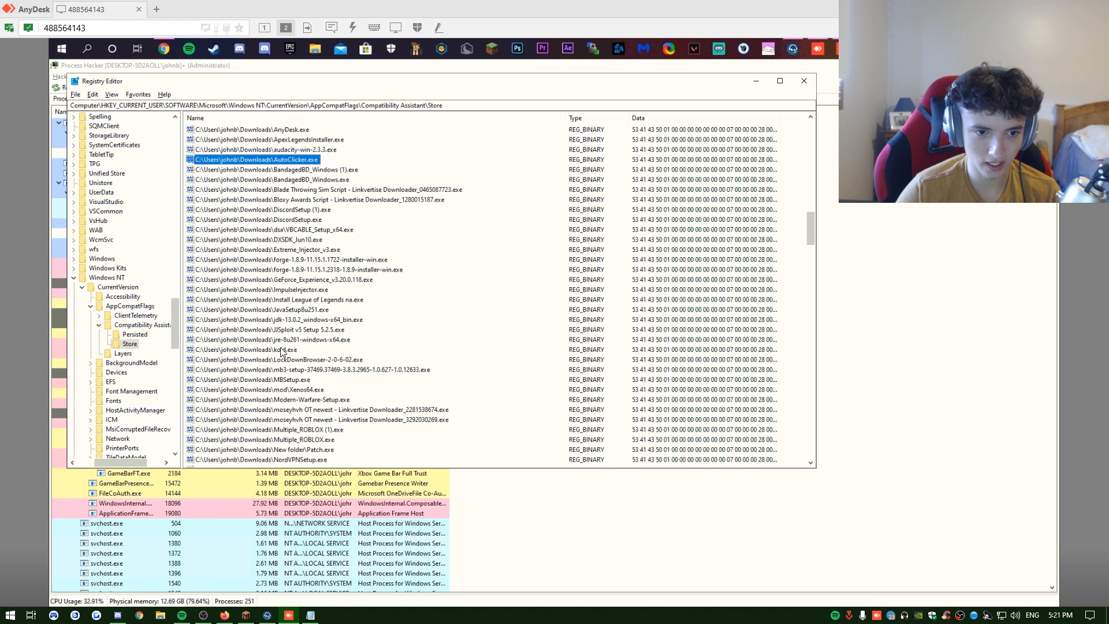
scroll("down", 3)
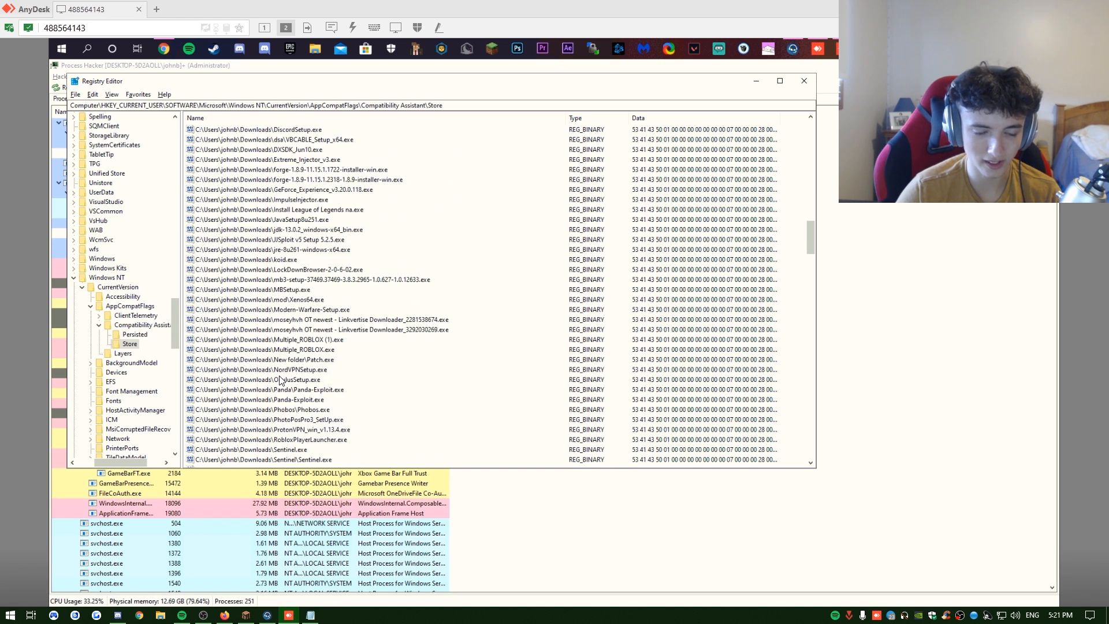
scroll("down", 3)
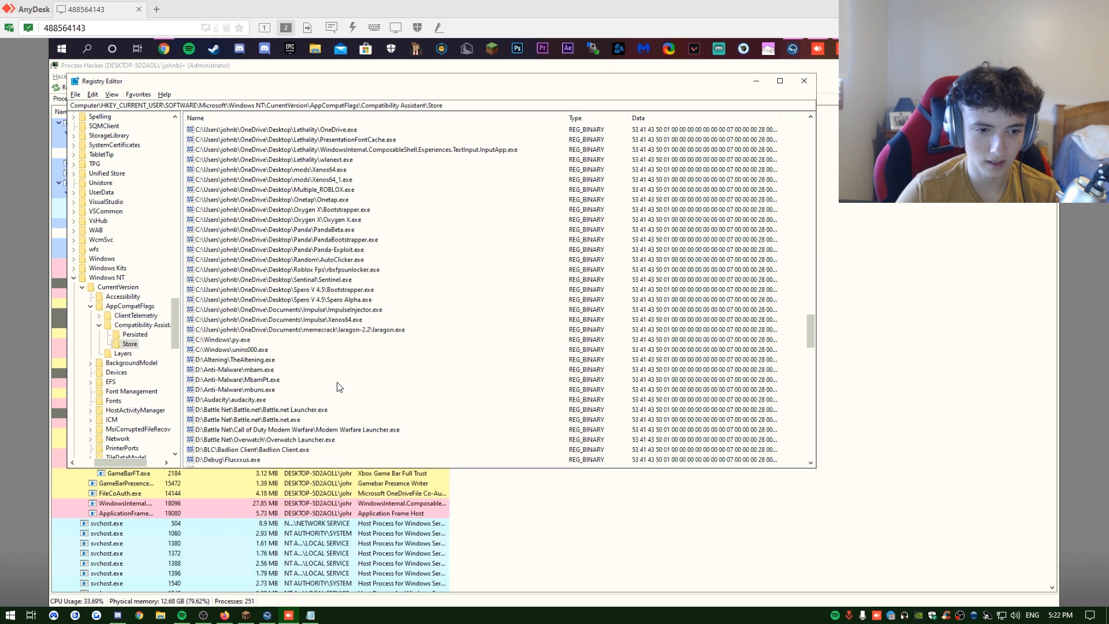
scroll("down", 3)
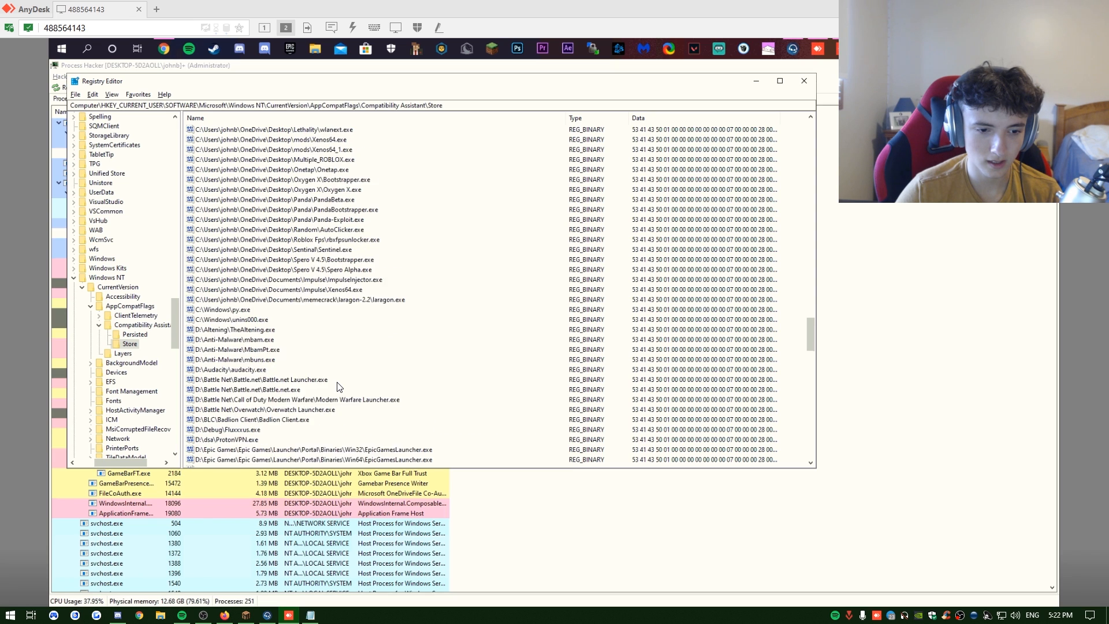
scroll("down", 3)
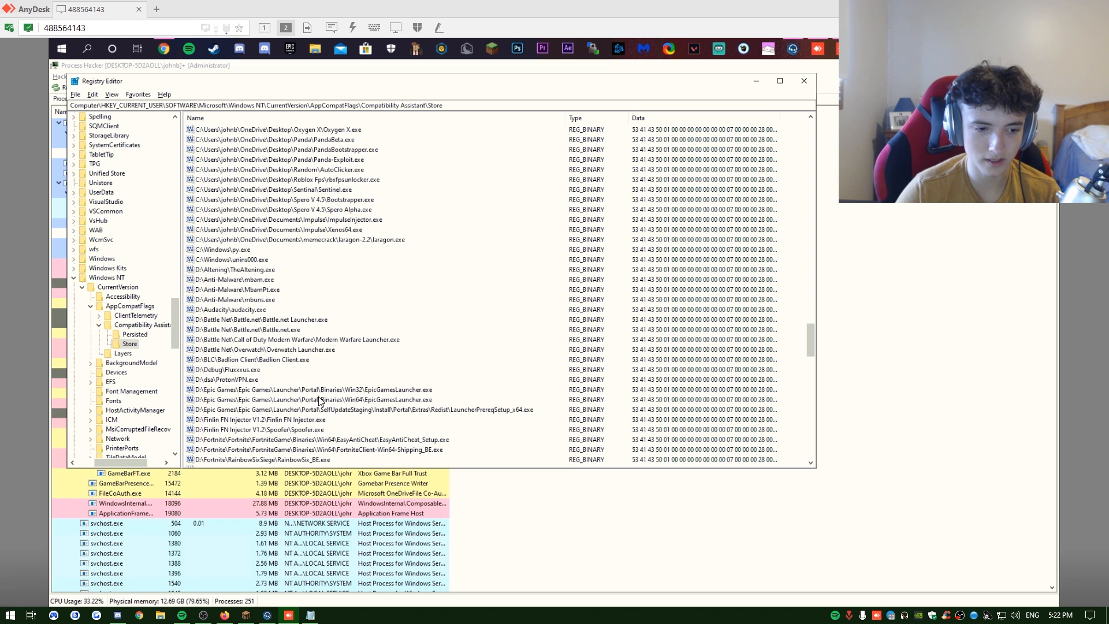
scroll("down", 3)
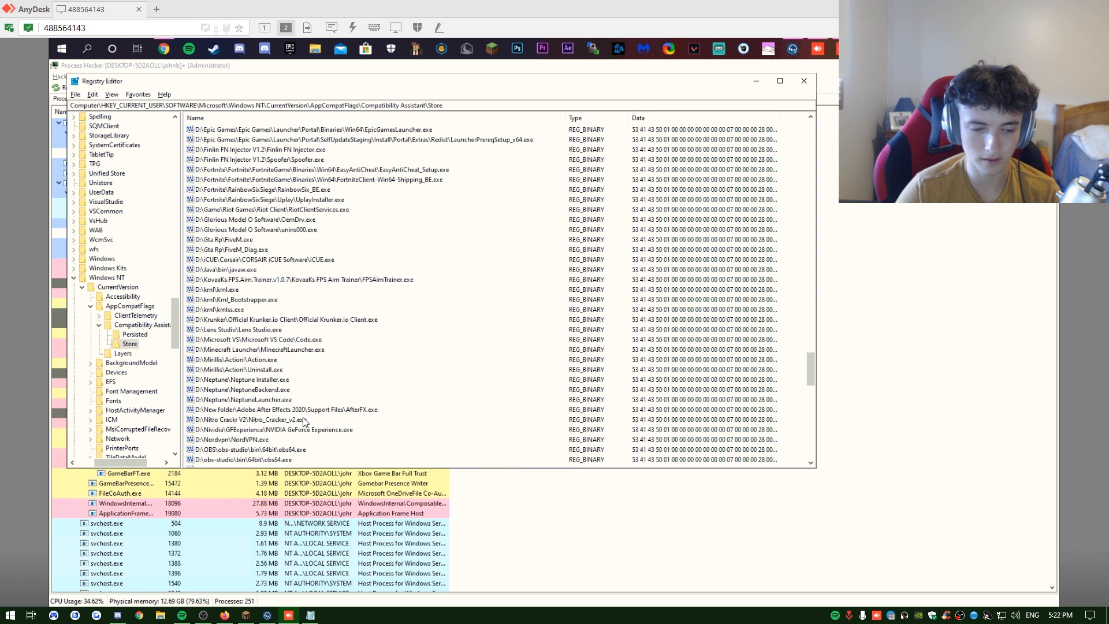
scroll("down", 3)
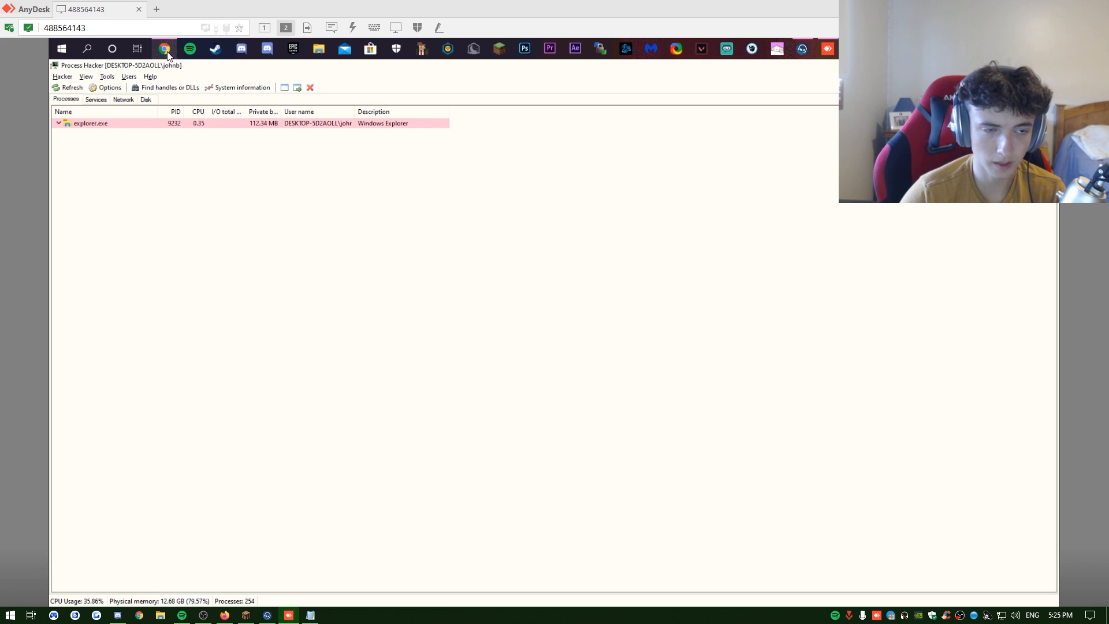
Download Paladin in the remote Chrome via dl.pld and run it to its permission prompt.
left_click(163, 48)
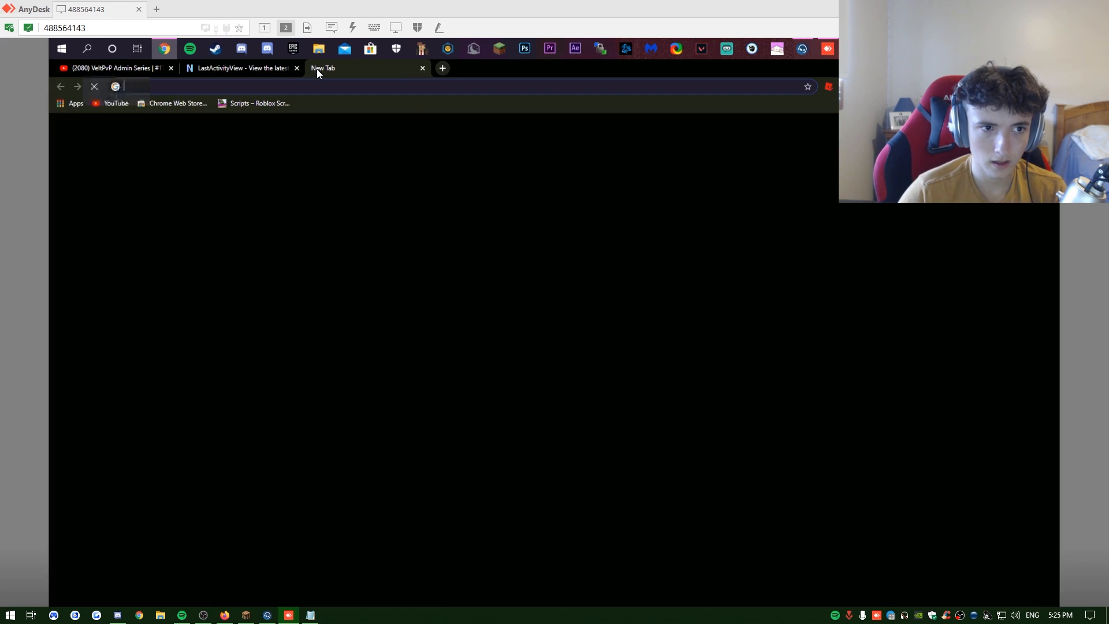
type("dl.pld")
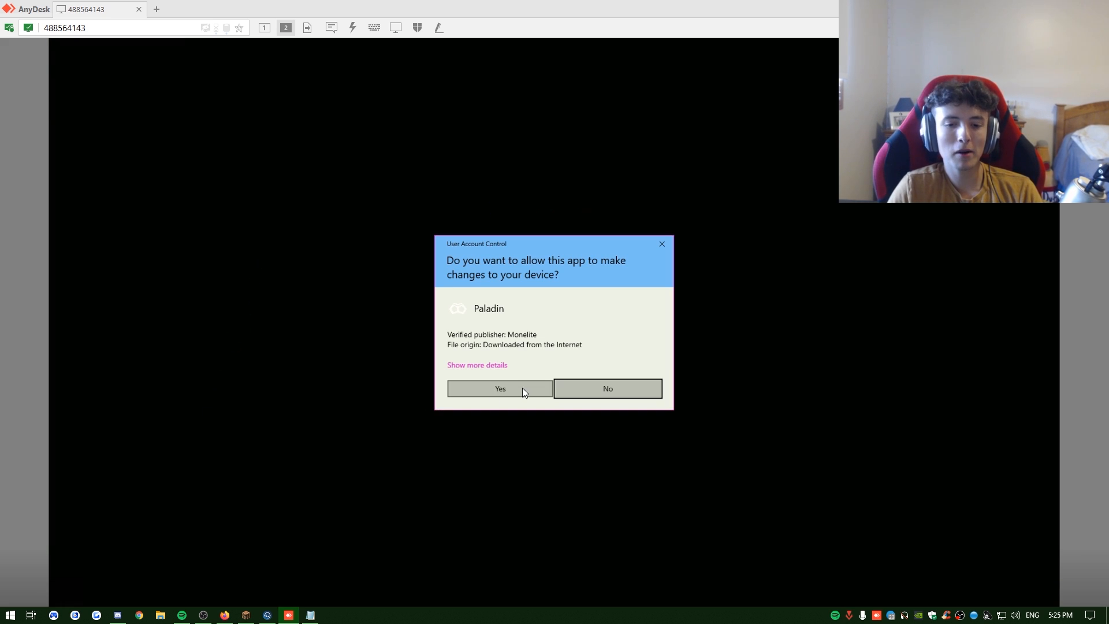
left_click(499, 388)
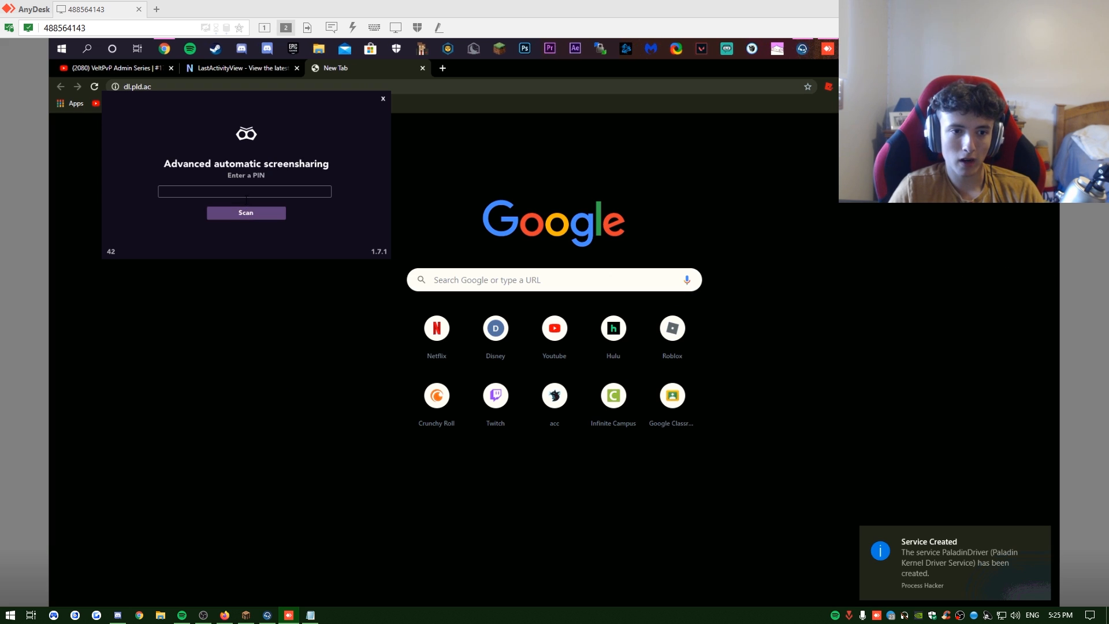
mouse_move(531, 241)
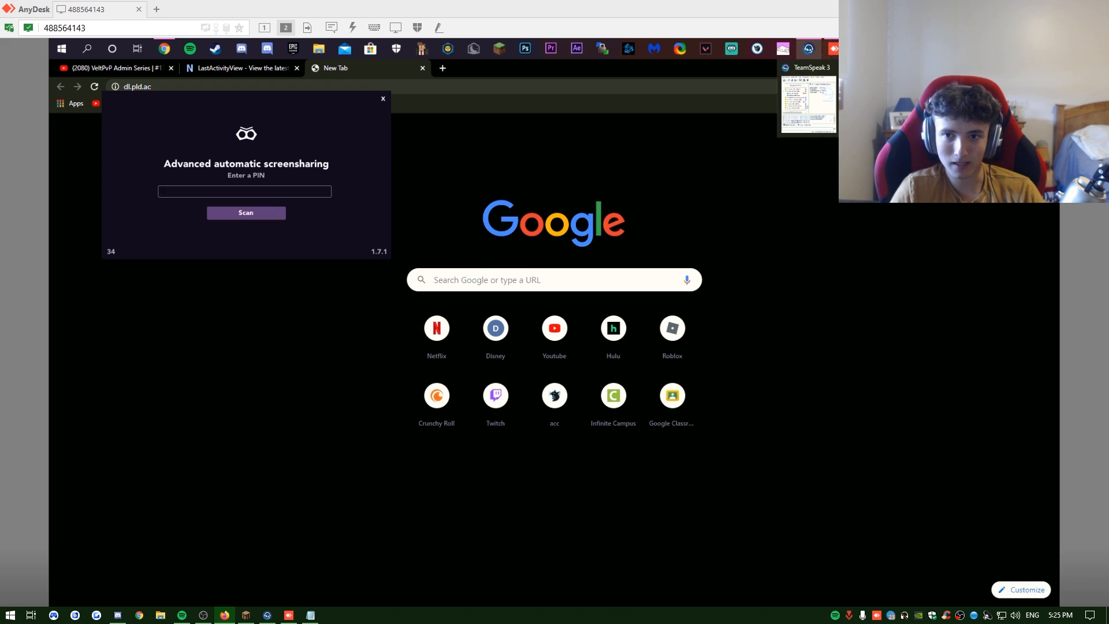
left_click(244, 192)
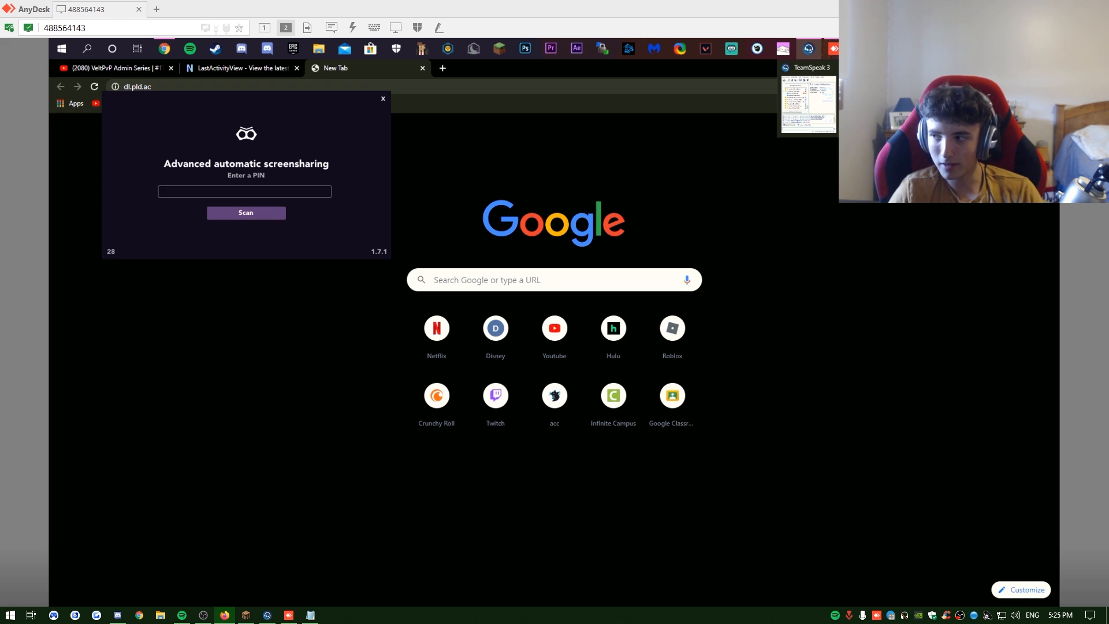
left_click(244, 191)
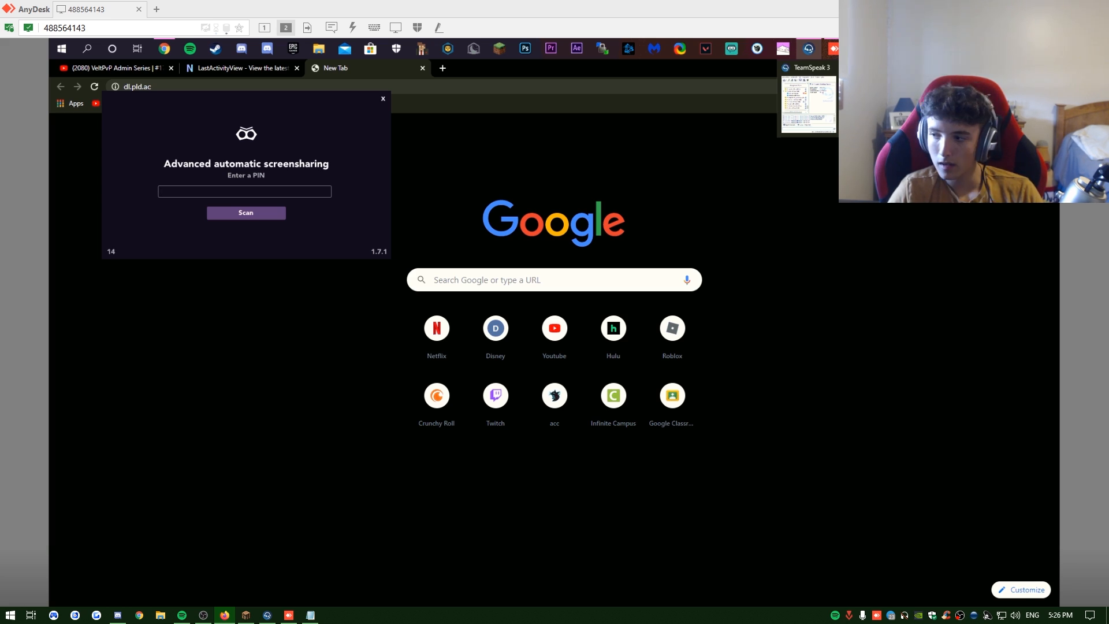
left_click(244, 191)
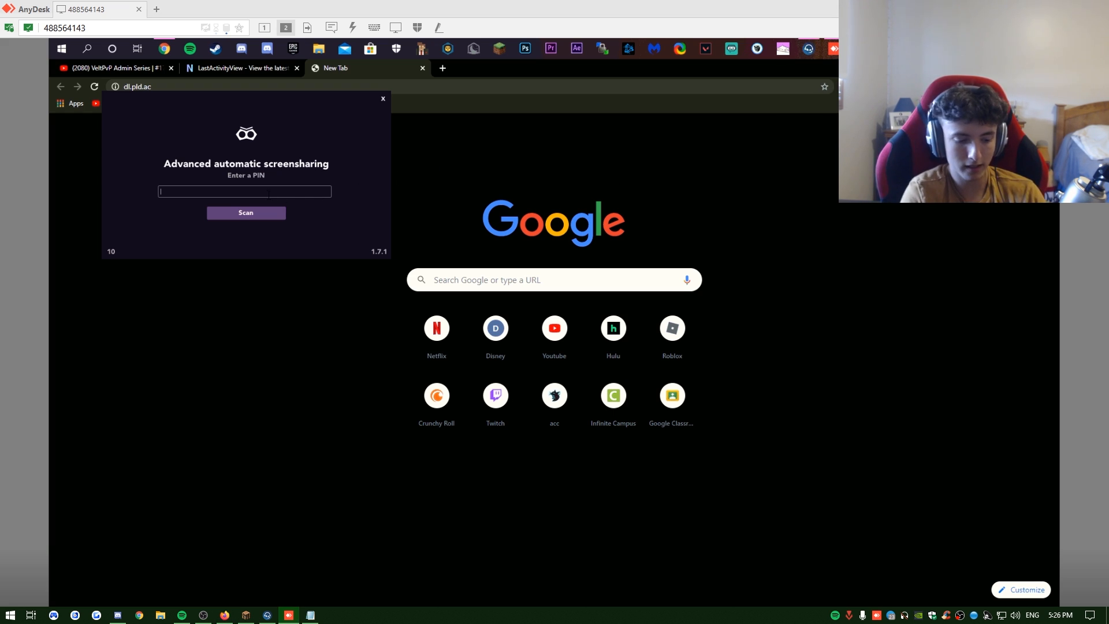
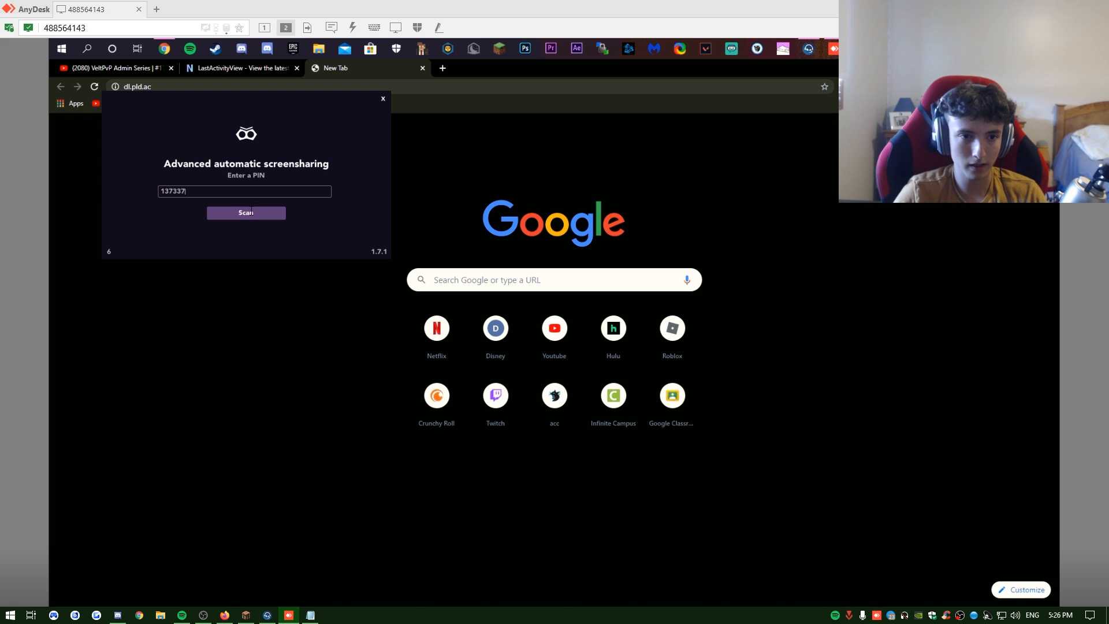
left_click(245, 213)
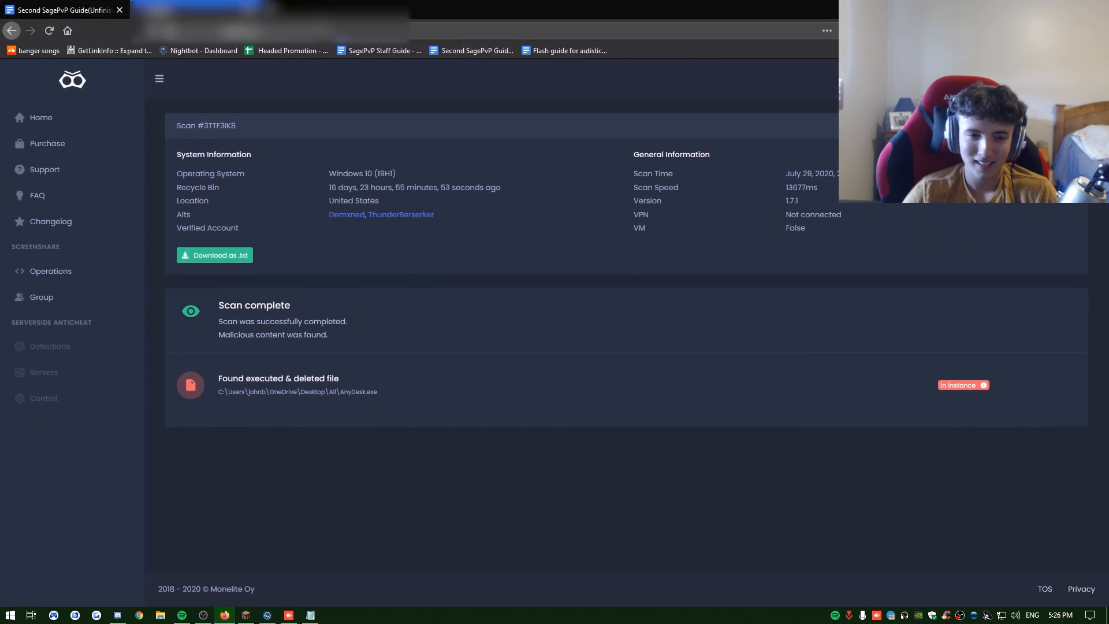
mouse_move(419, 313)
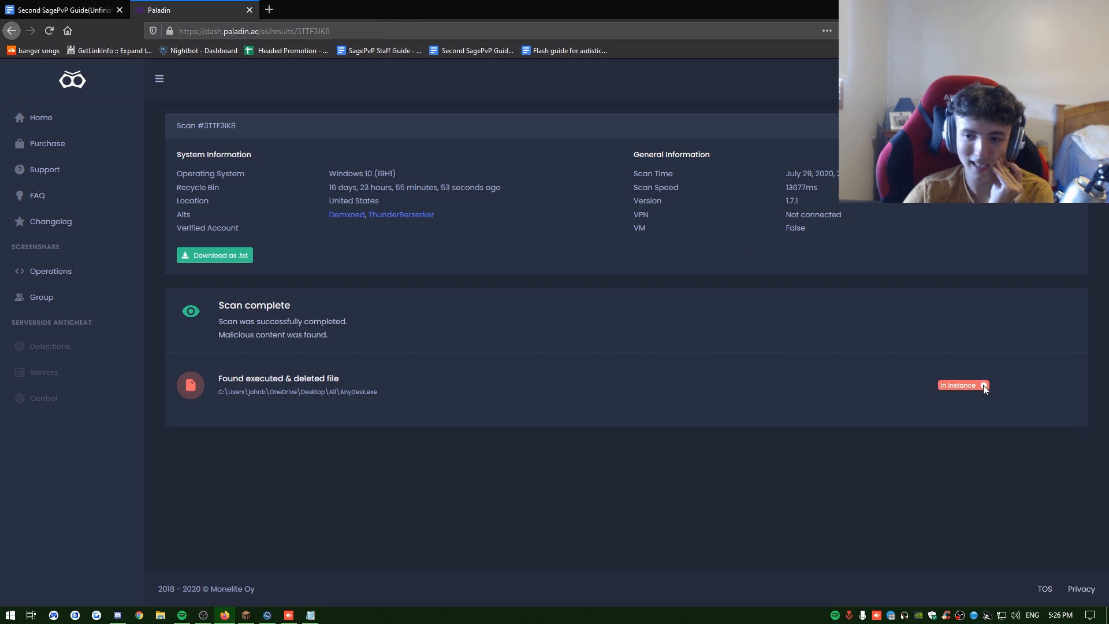
mouse_move(1007, 389)
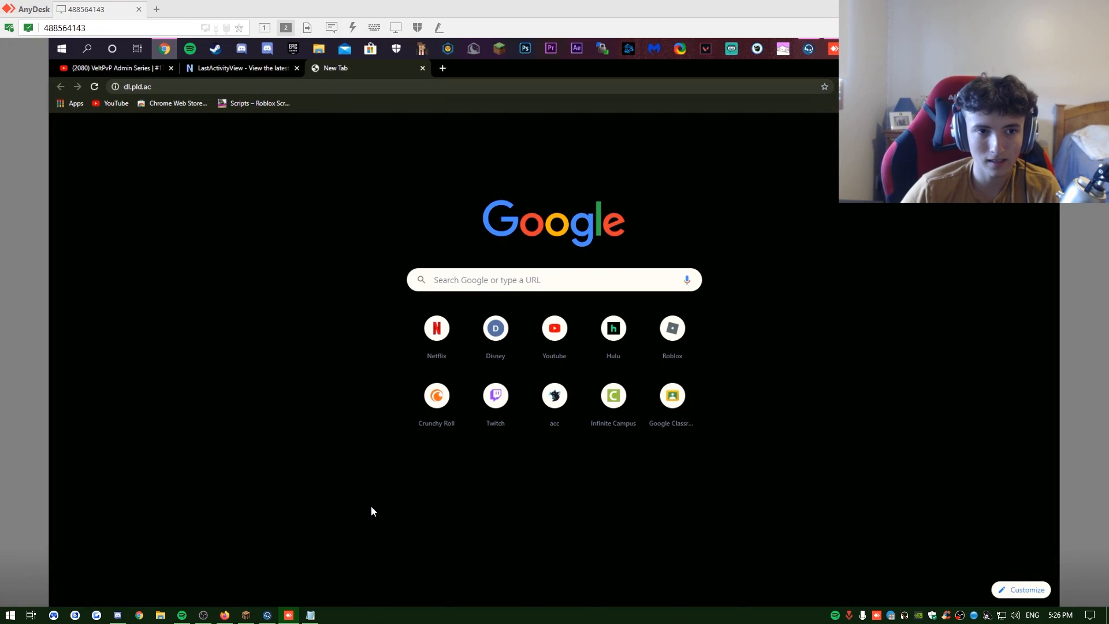
mouse_move(357, 509)
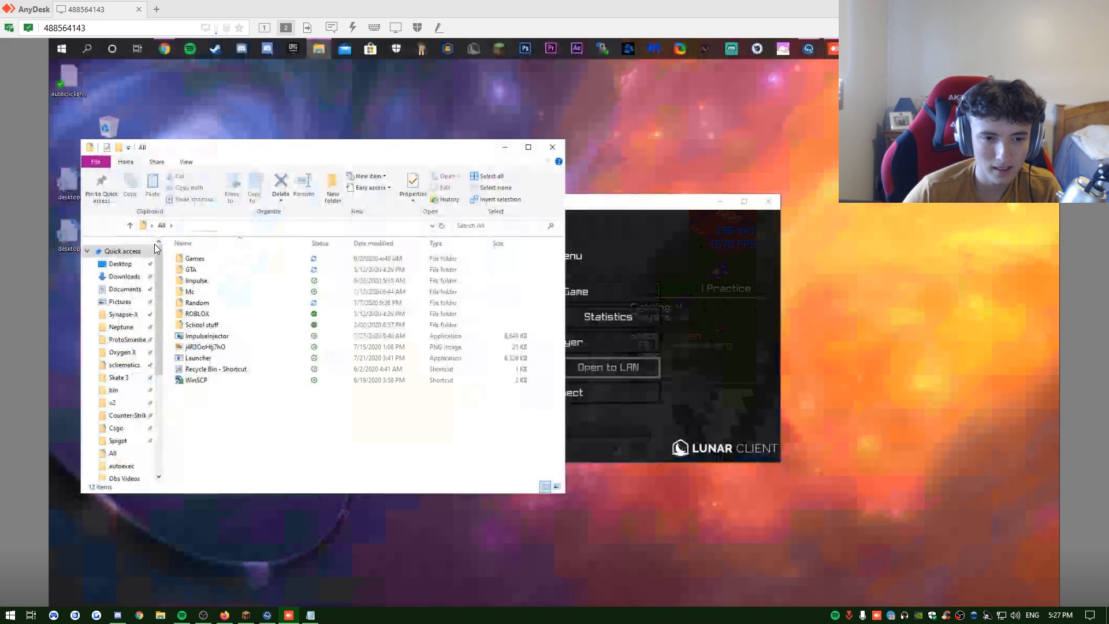
Sort the remote Desktop All folder's 12 items by date, newest first.
left_click(373, 243)
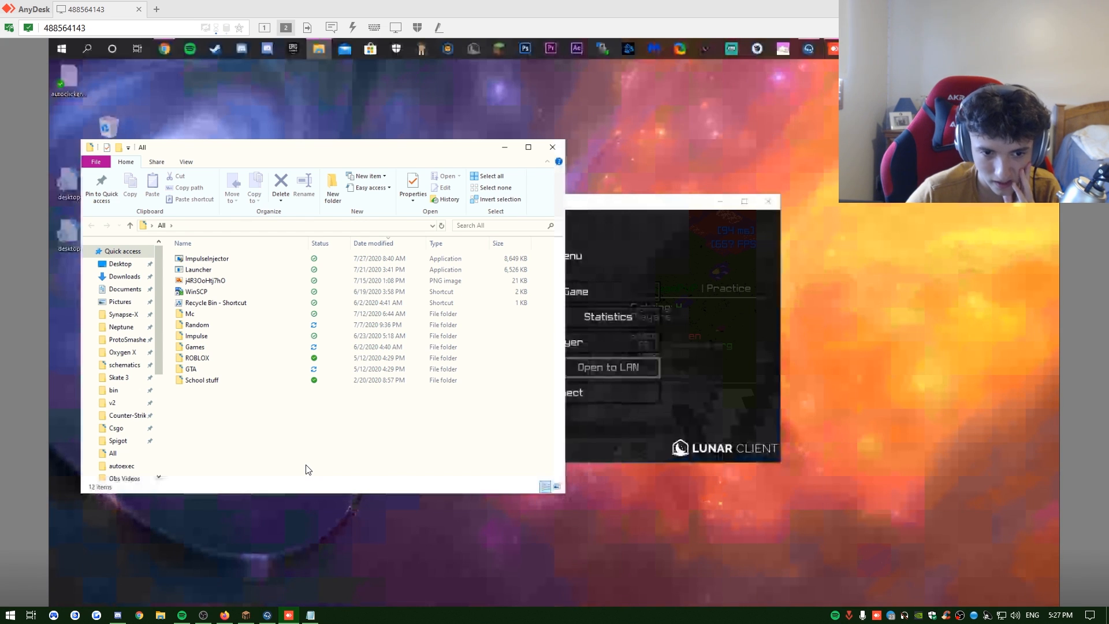
mouse_move(508, 396)
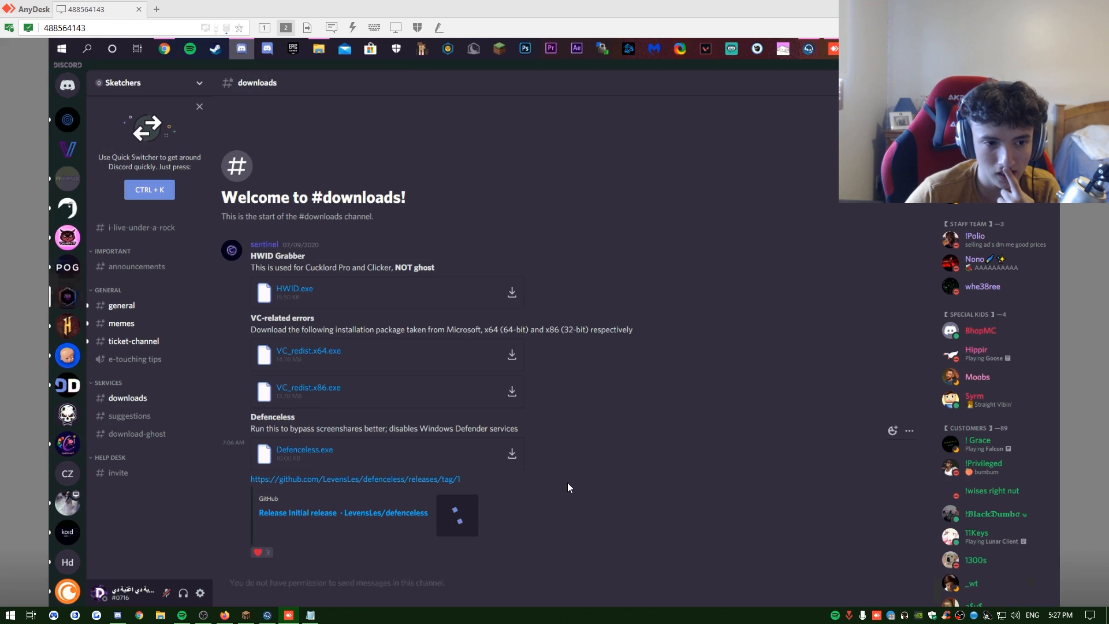
Bring the remote Chrome window back to the front from the taskbar.
left_click(137, 433)
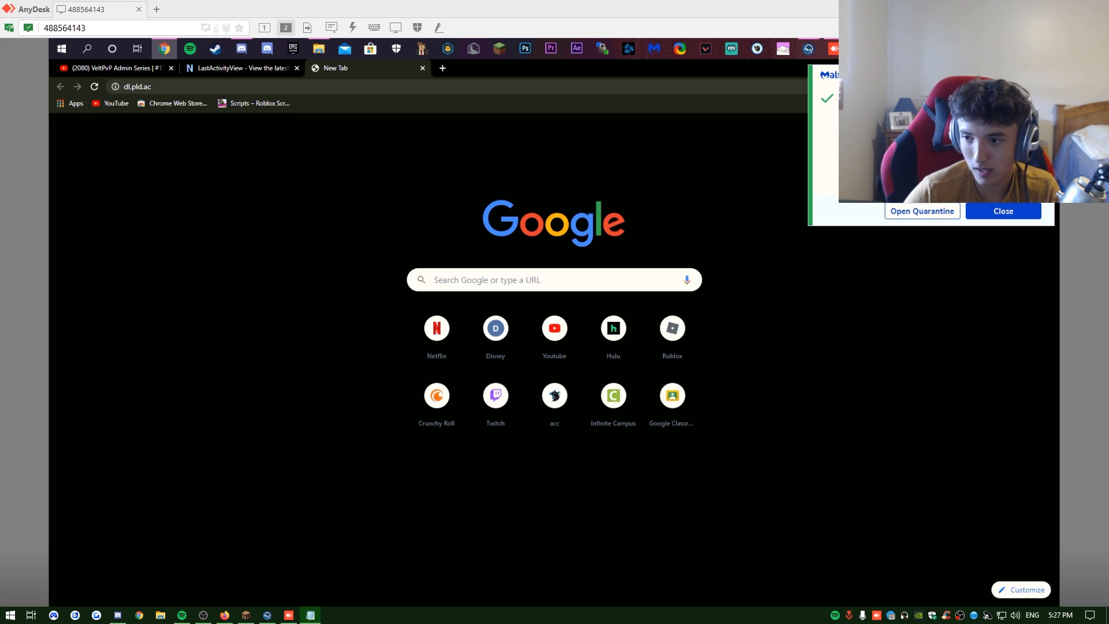
Dismiss the Malwarebytes quarantine notice and return to the All folder in File Explorer.
left_click(1001, 210)
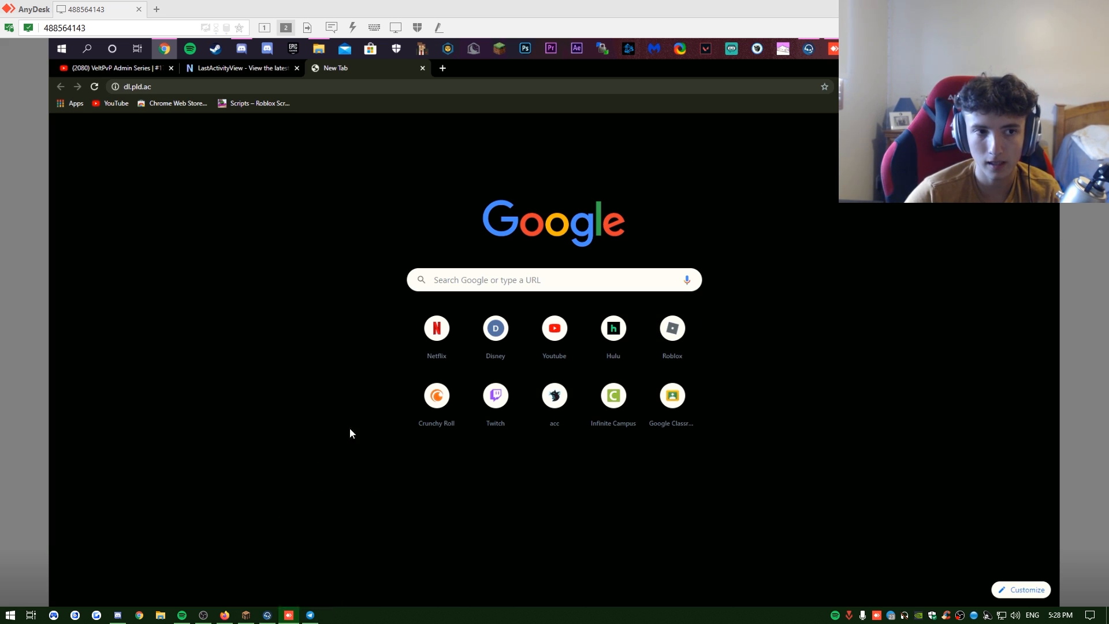
left_click(240, 48)
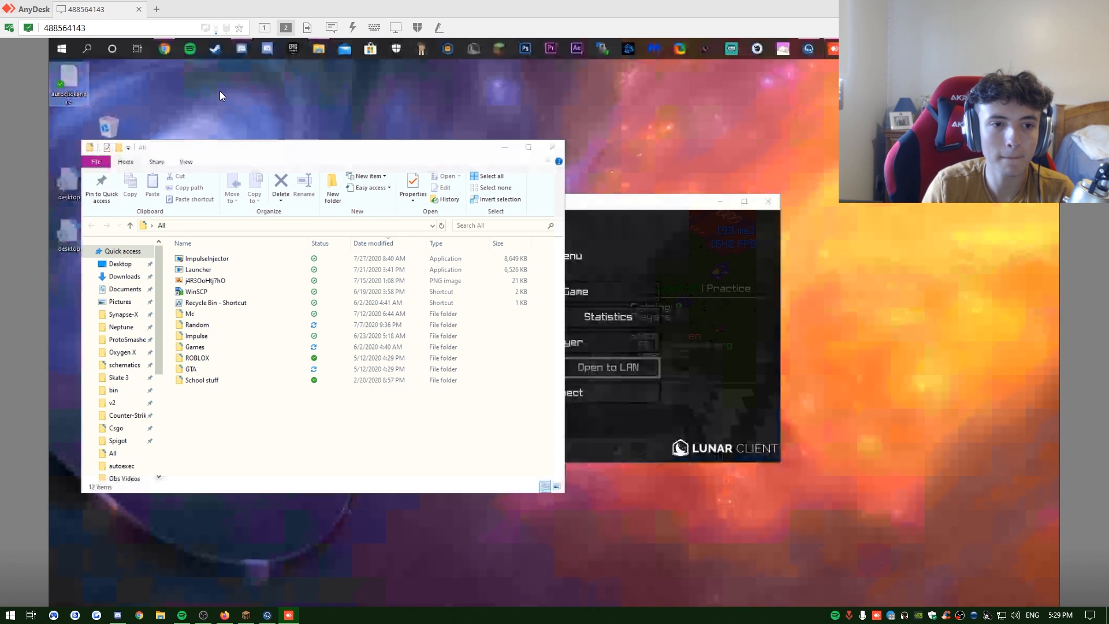
mouse_move(699, 228)
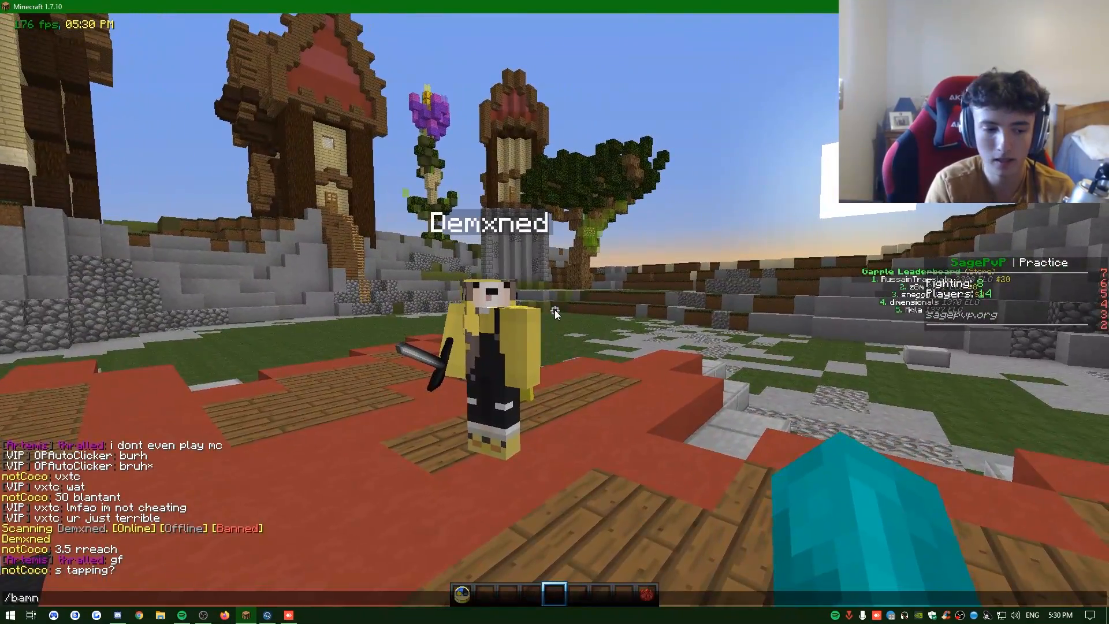
Ban the player Demxned from the server with /ban Demxned.
type("ban Demxned")
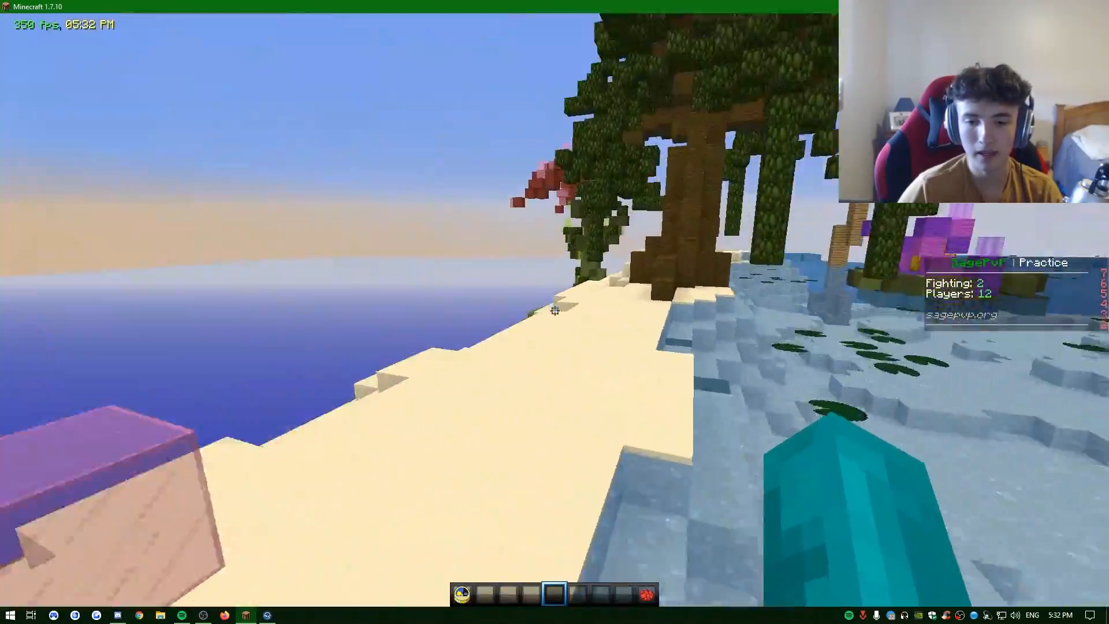
mouse_move(555, 309)
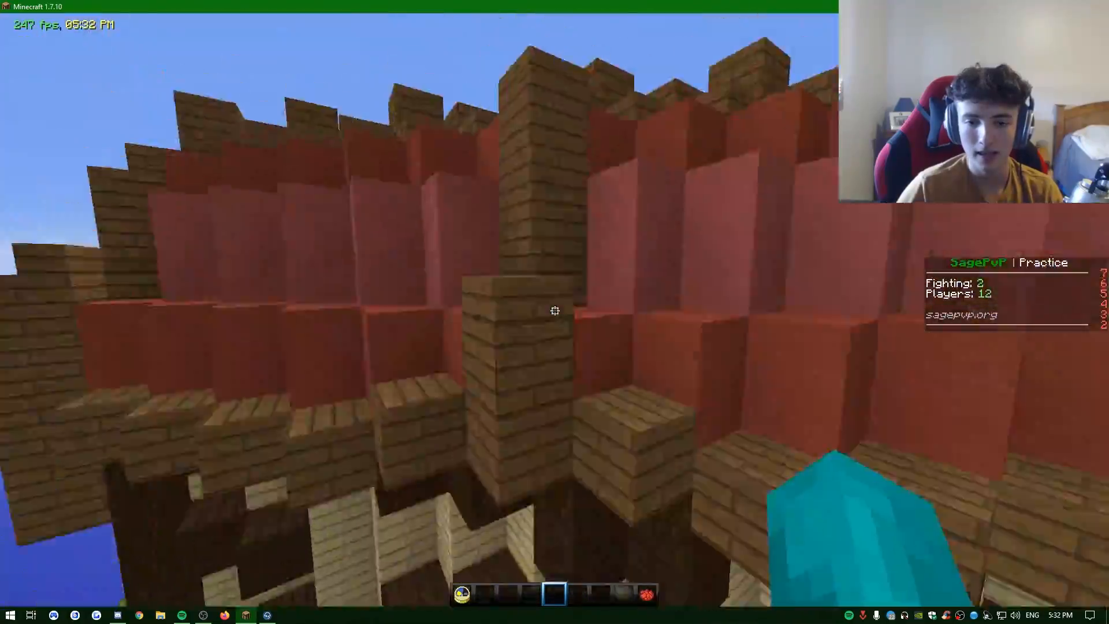
mouse_move(554, 310)
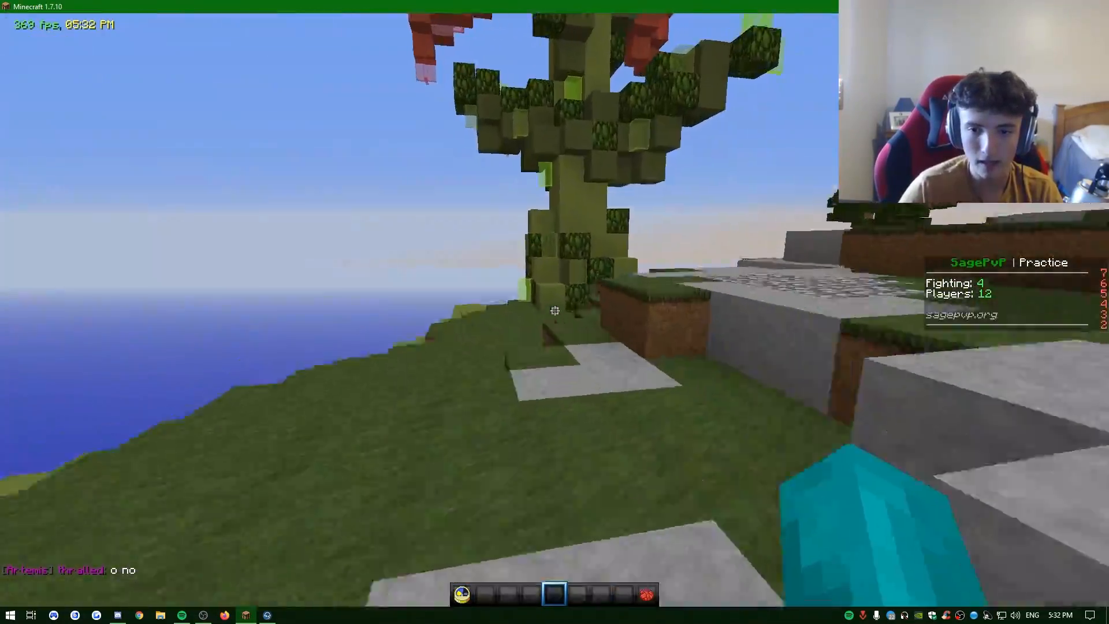
mouse_move(554, 310)
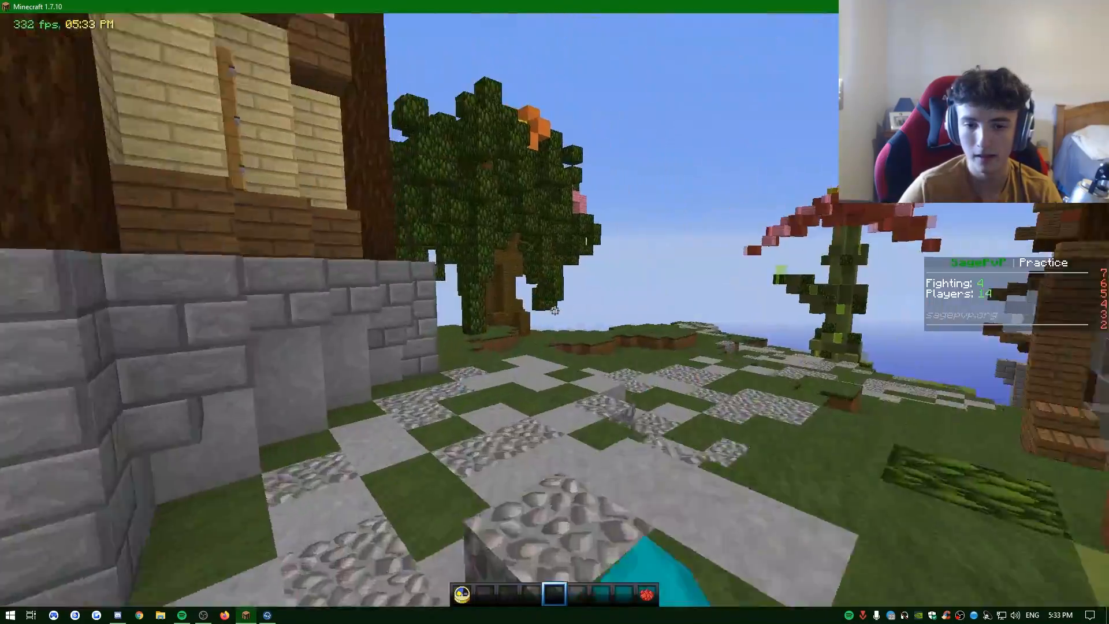
mouse_move(555, 309)
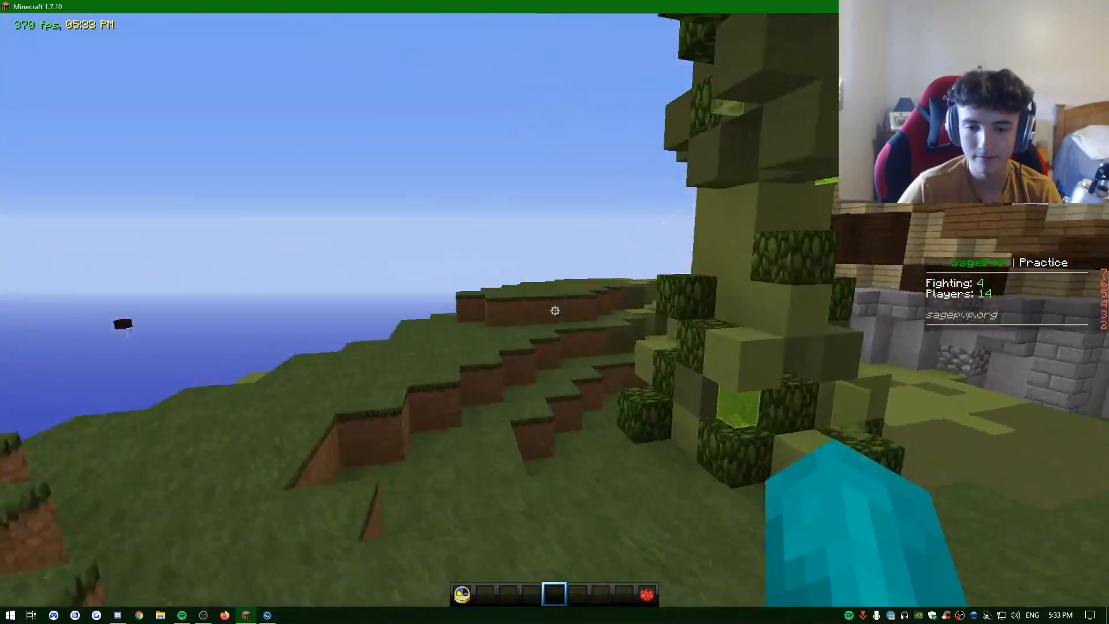